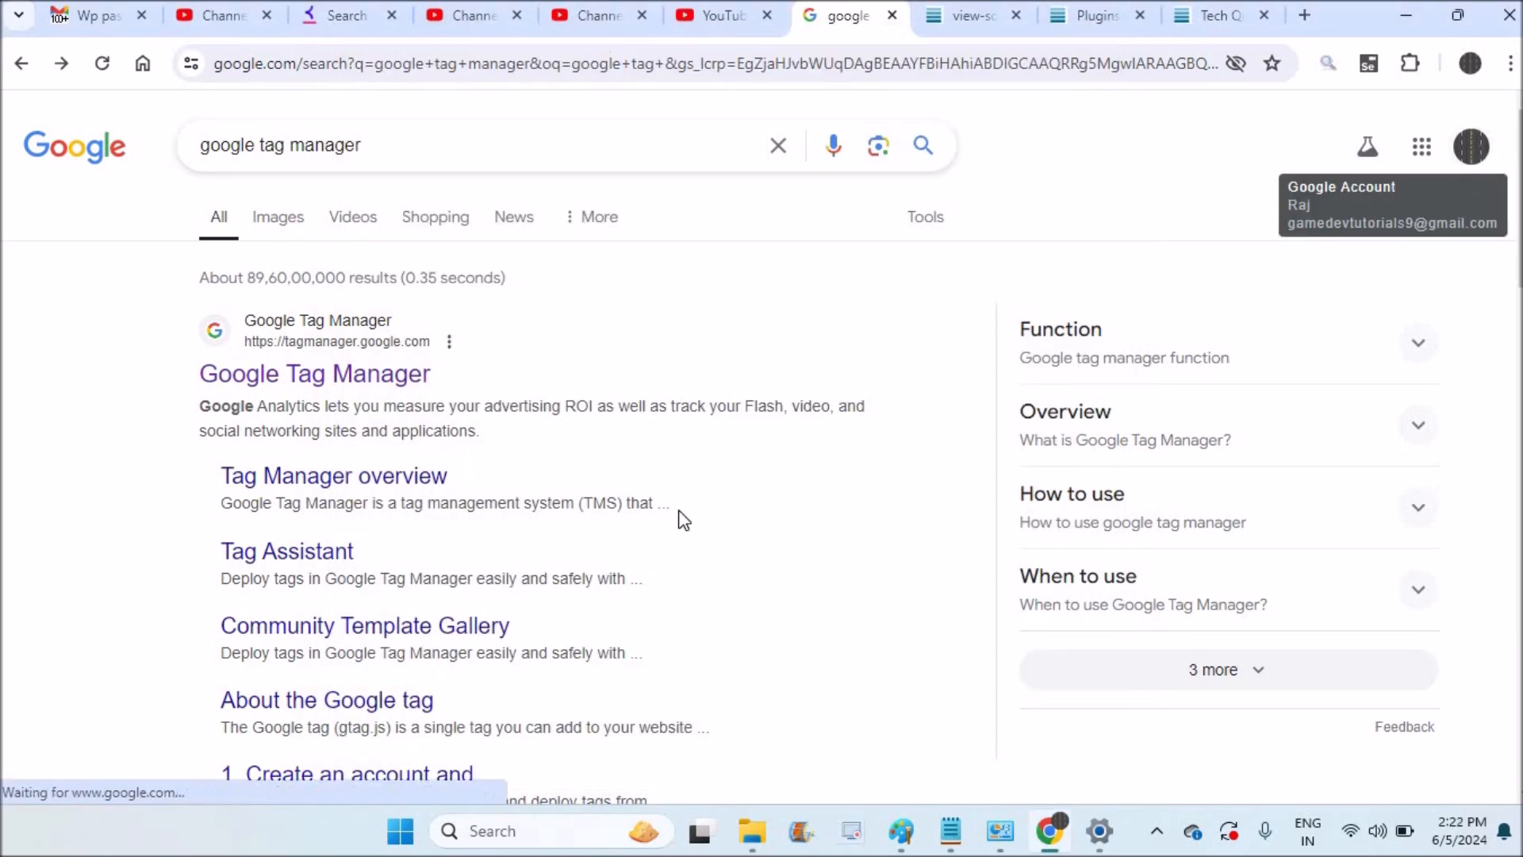
# - Go to tagmanager.google.com from the Google search results
pyautogui.click(314, 373)
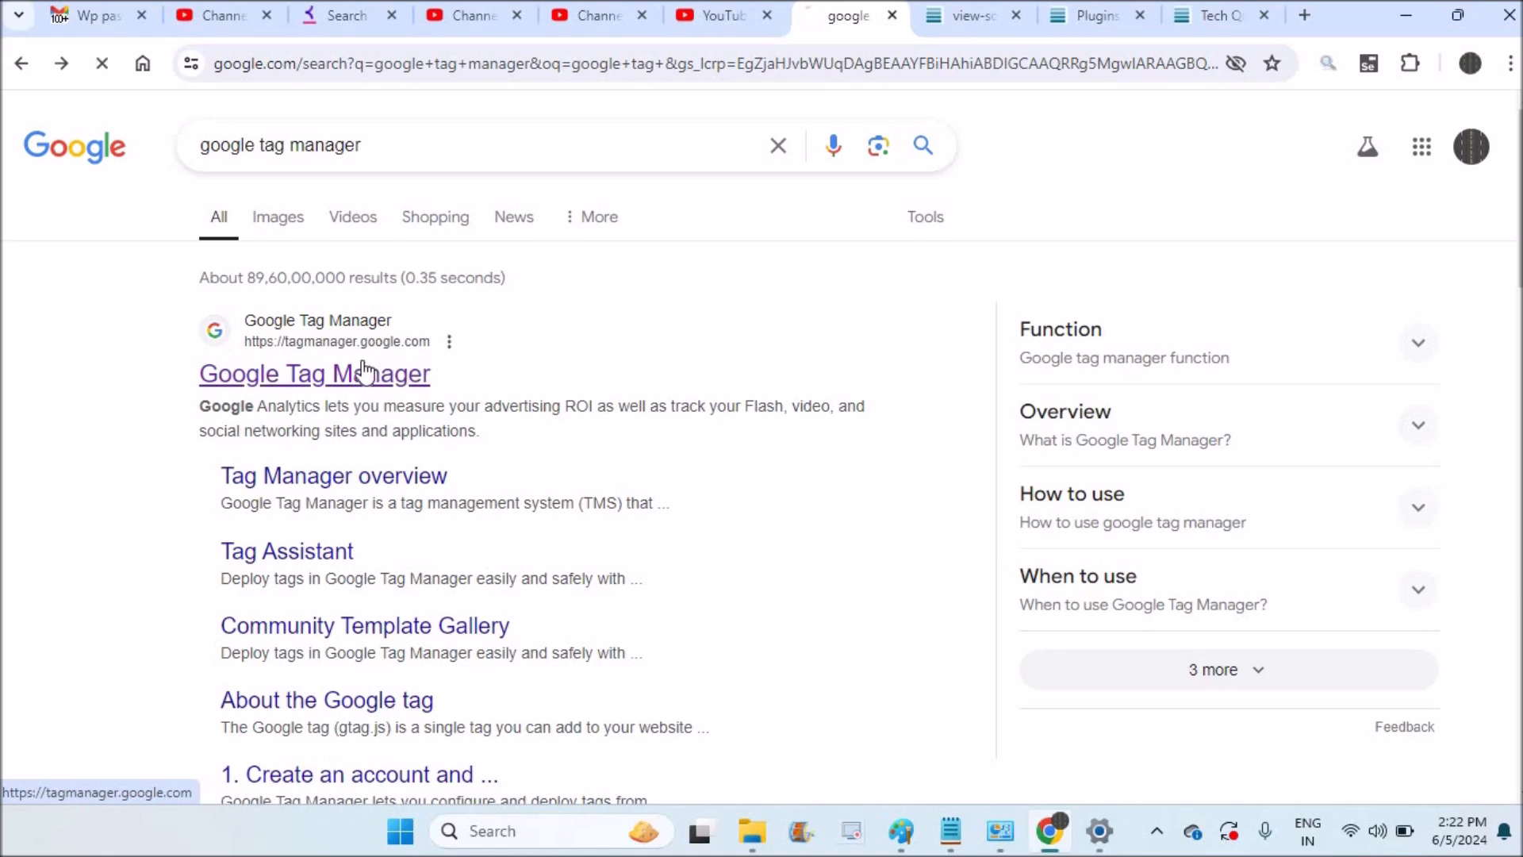
pyautogui.click(314, 373)
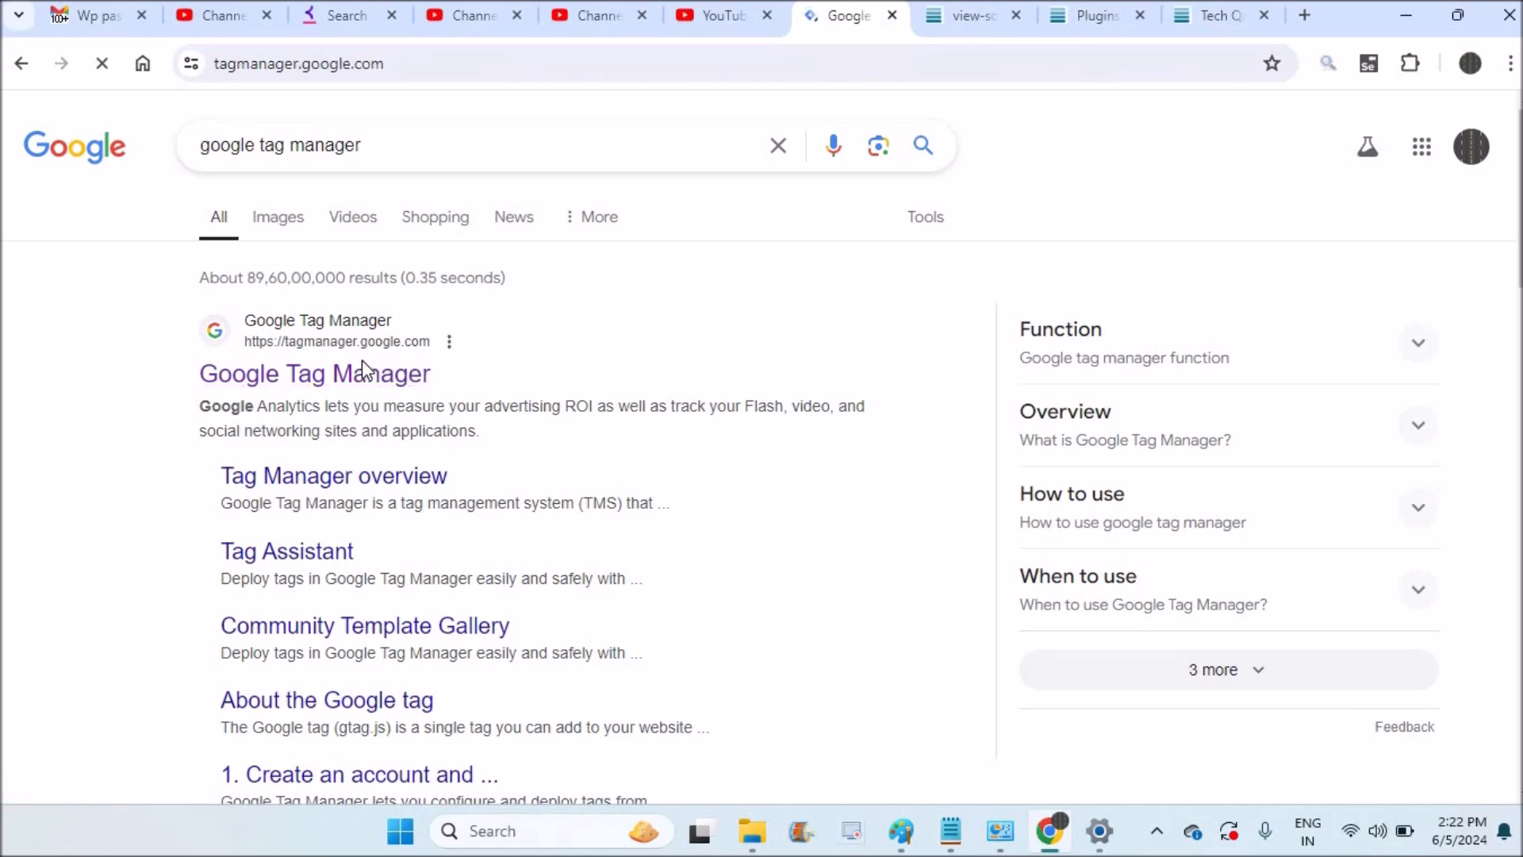
pyautogui.click(314, 373)
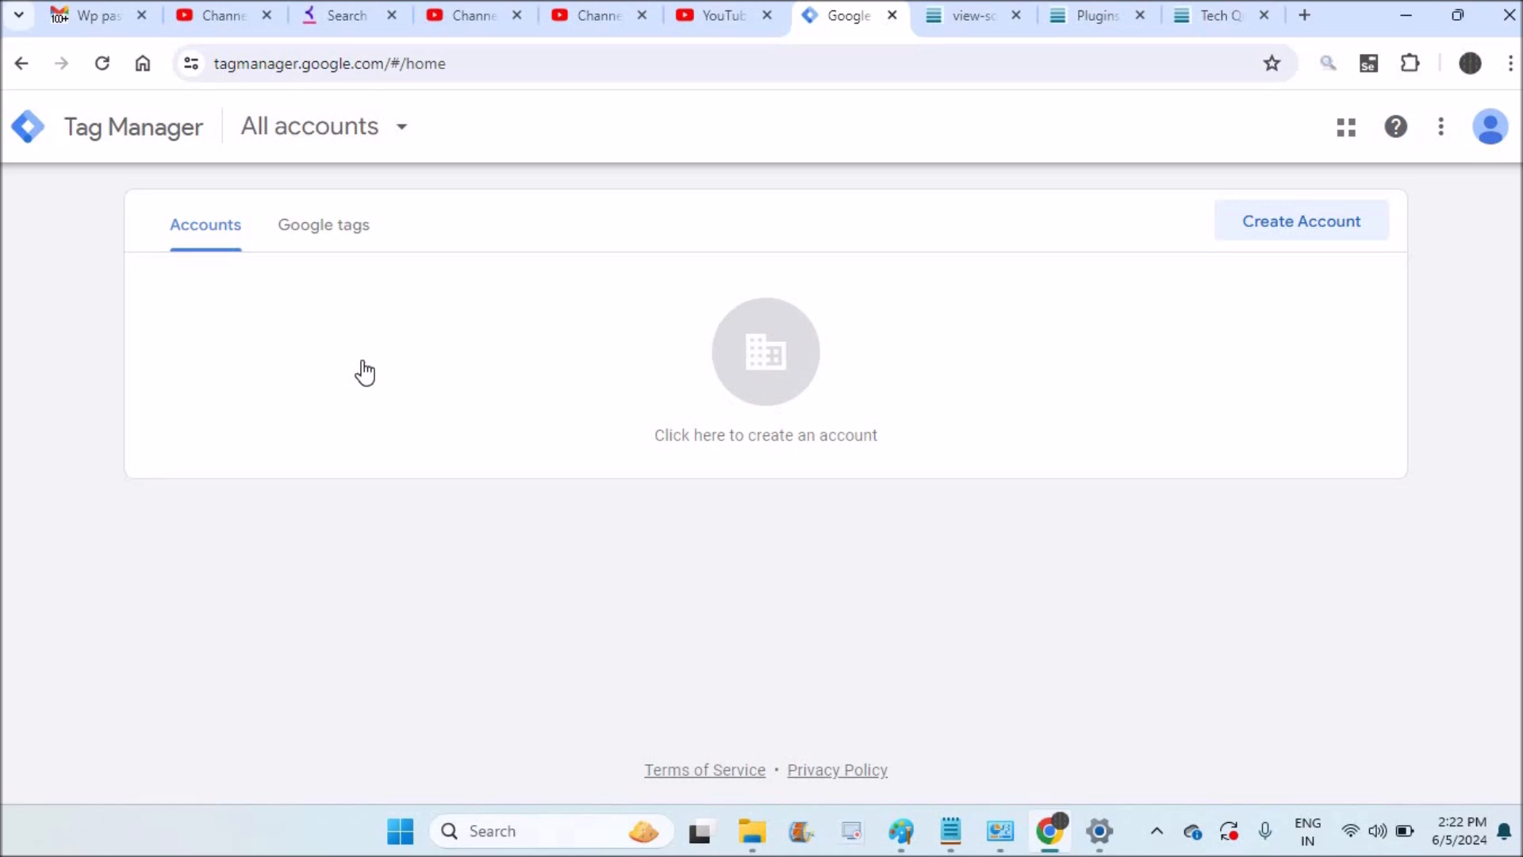
pyautogui.moveTo(747, 425)
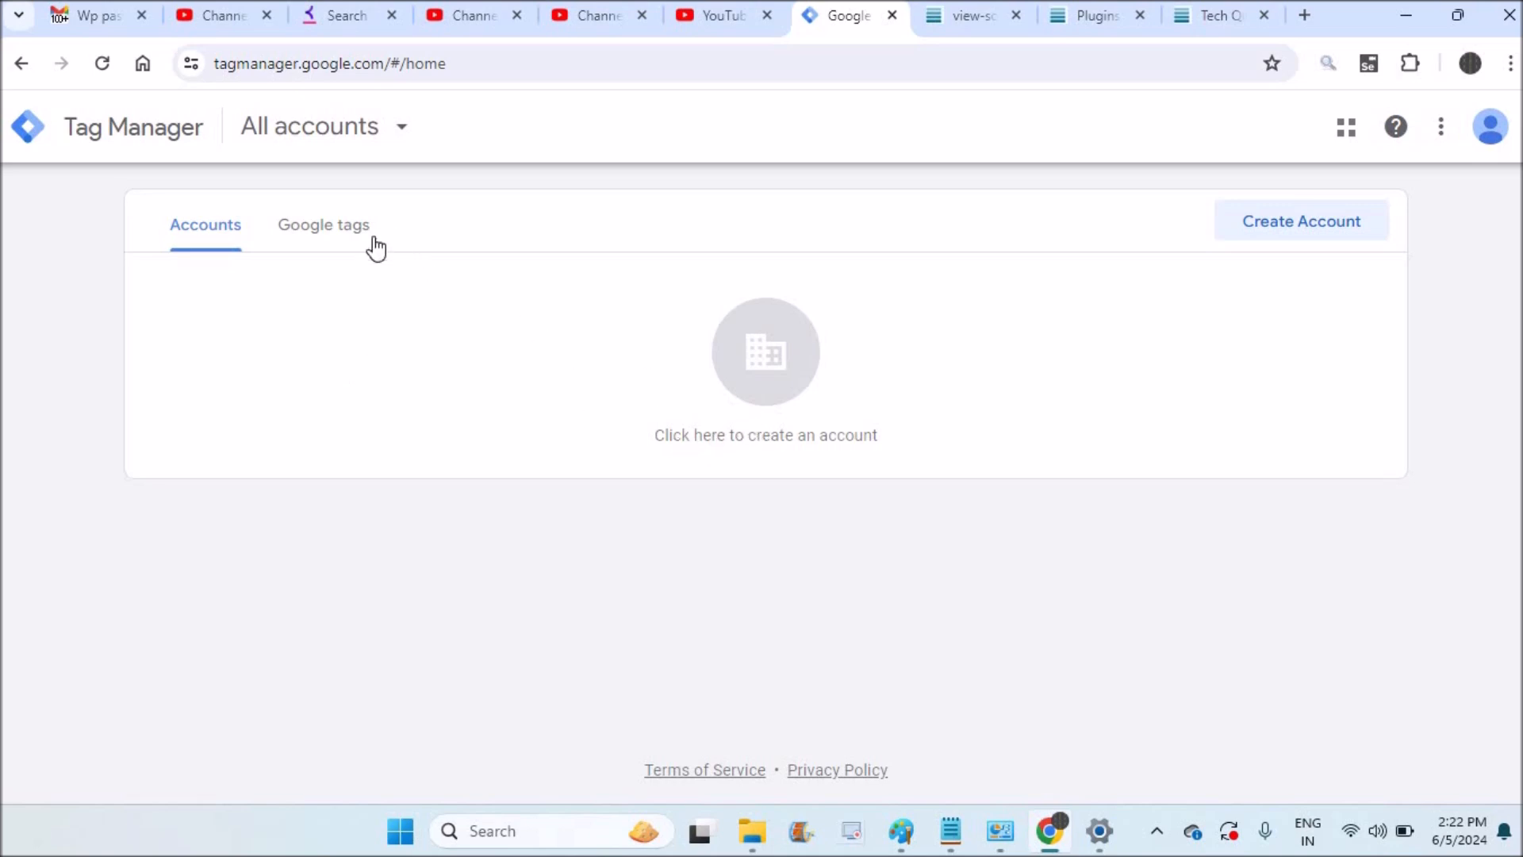
# - From the Google tags list, load the techanswered tag G-63KTQ32KHP configuration
pyautogui.click(323, 224)
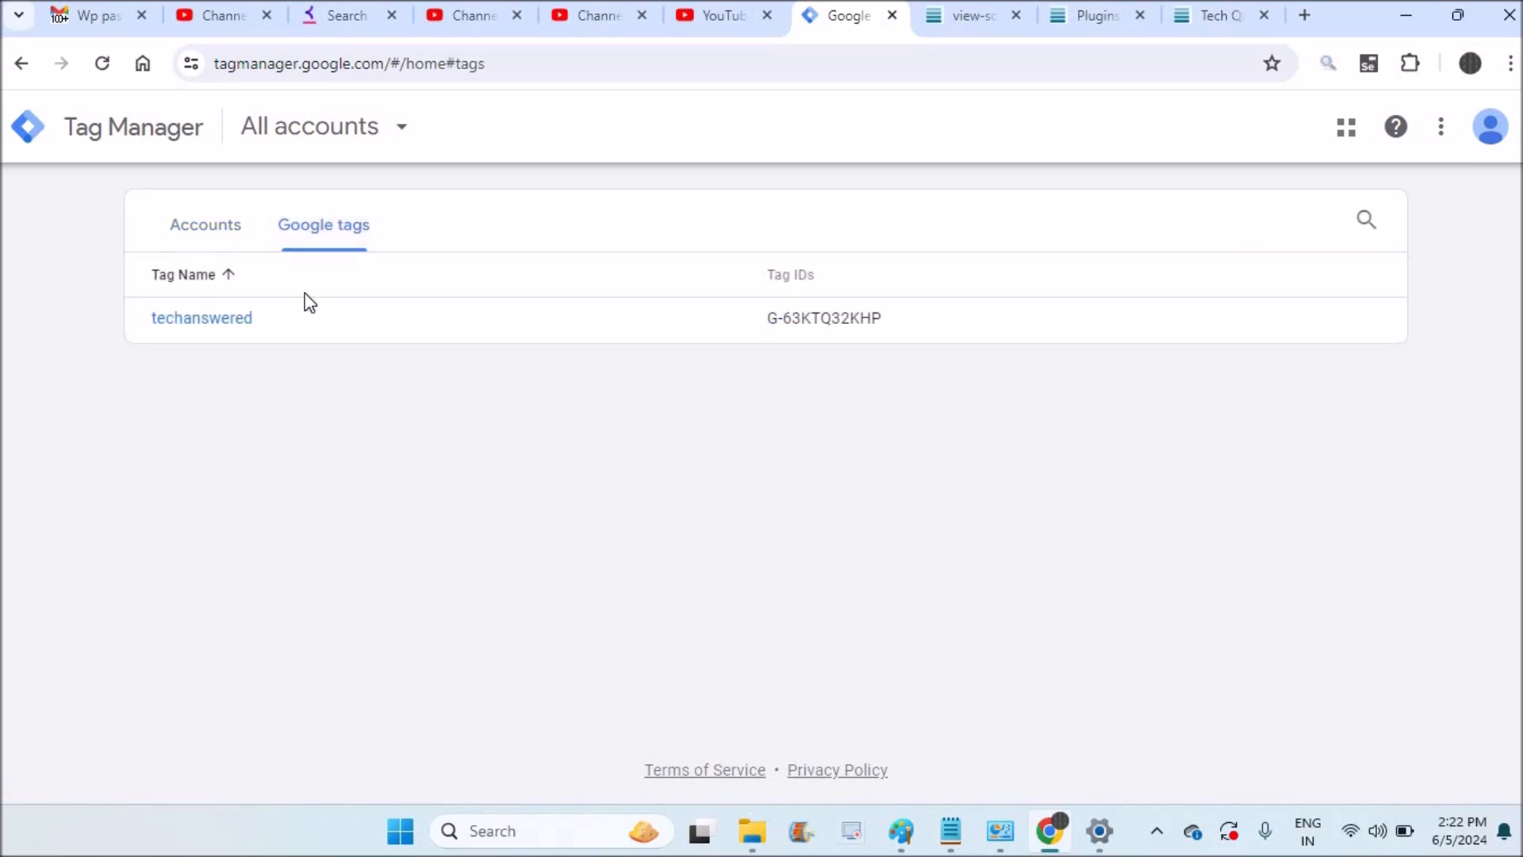
pyautogui.click(201, 317)
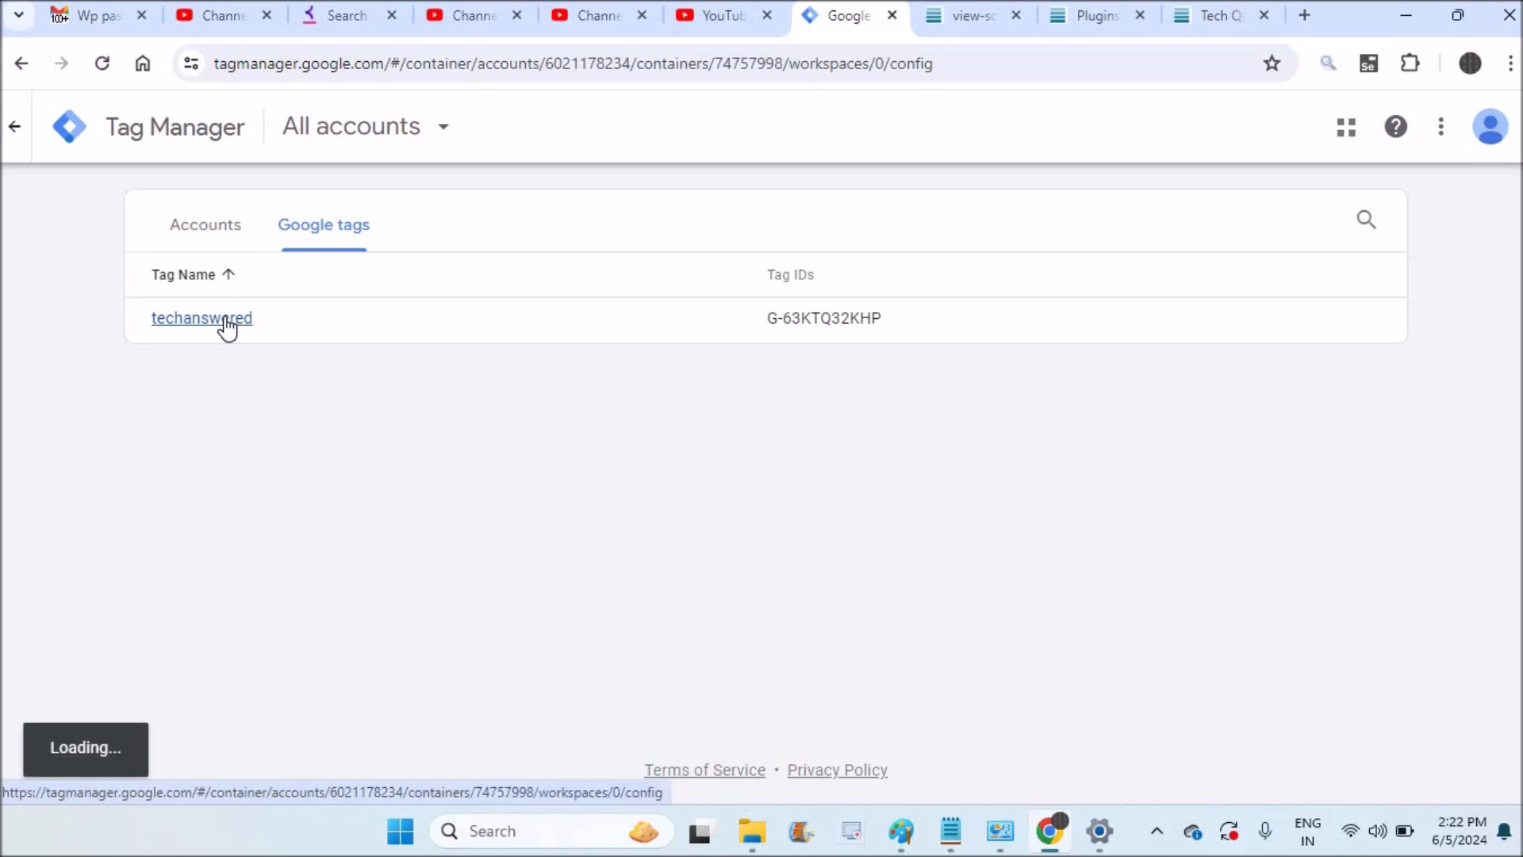
pyautogui.click(201, 318)
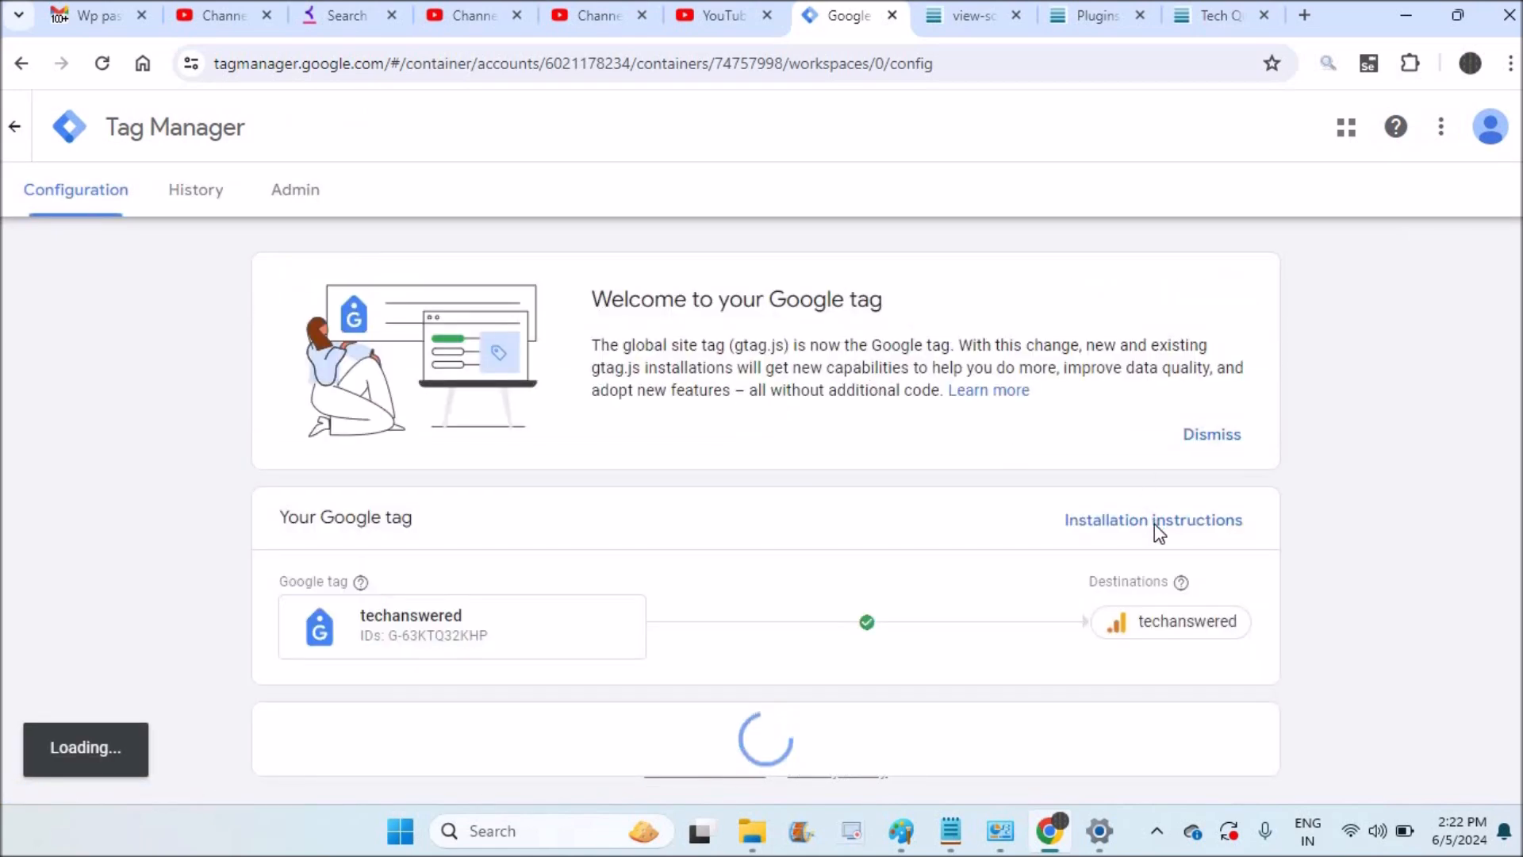
# - Bring up the tag's installation instructions with the website builder or CMS option
pyautogui.click(1153, 520)
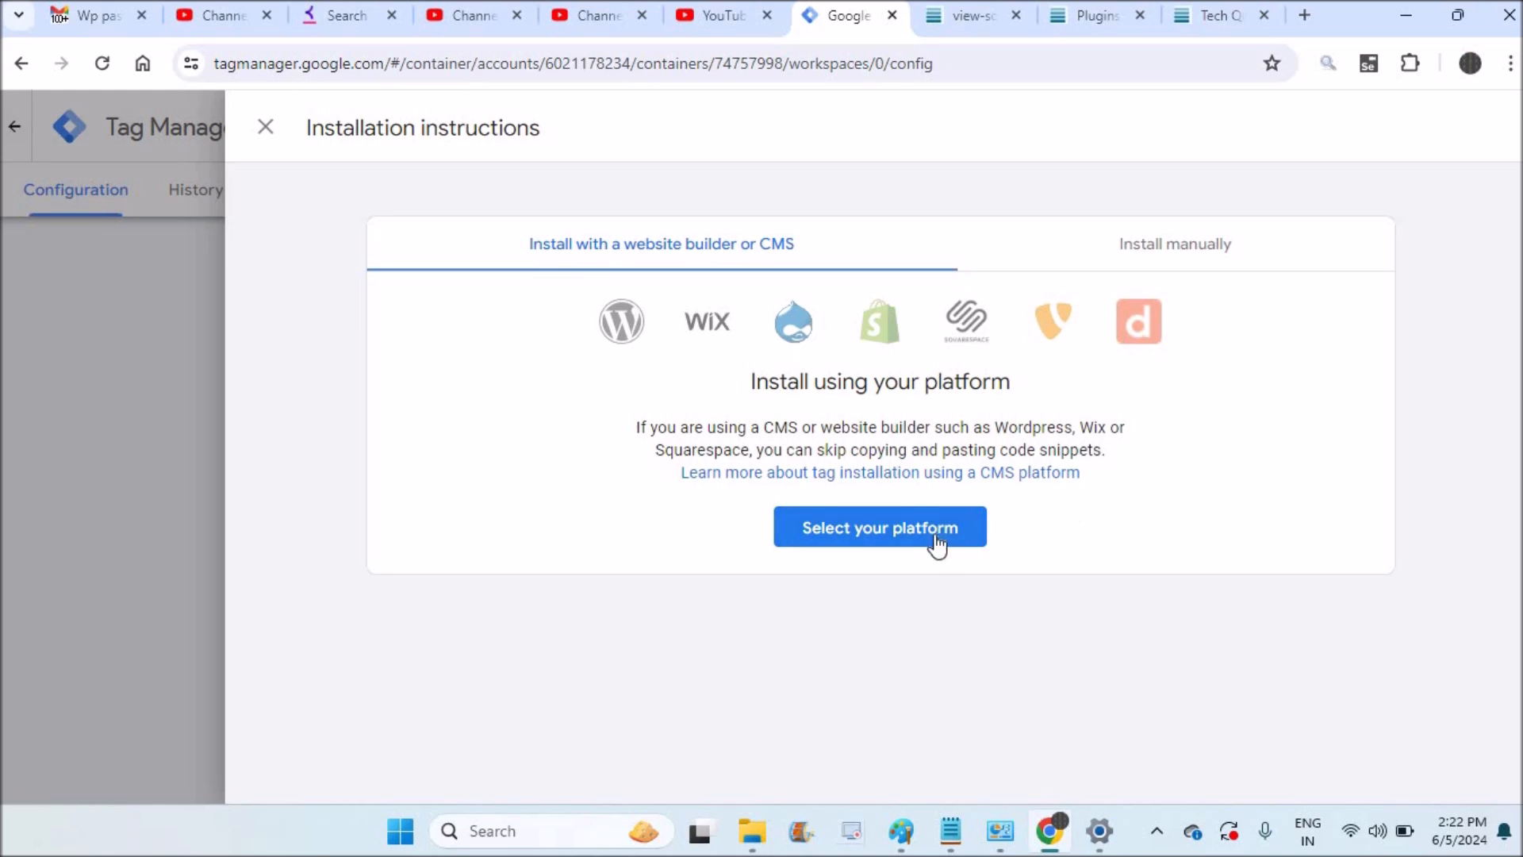
pyautogui.moveTo(884, 433)
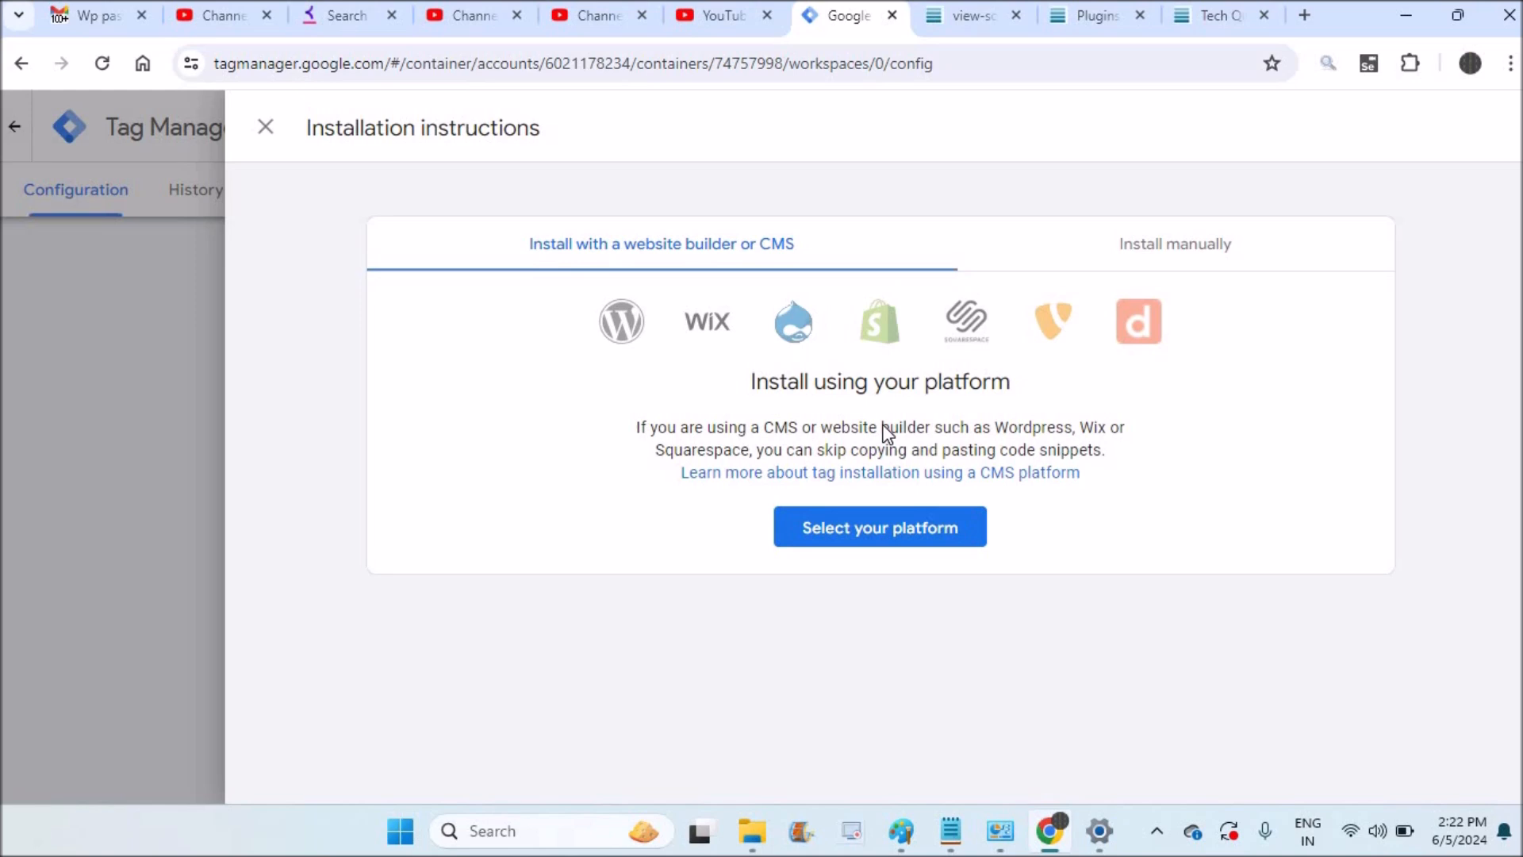
pyautogui.moveTo(880, 527)
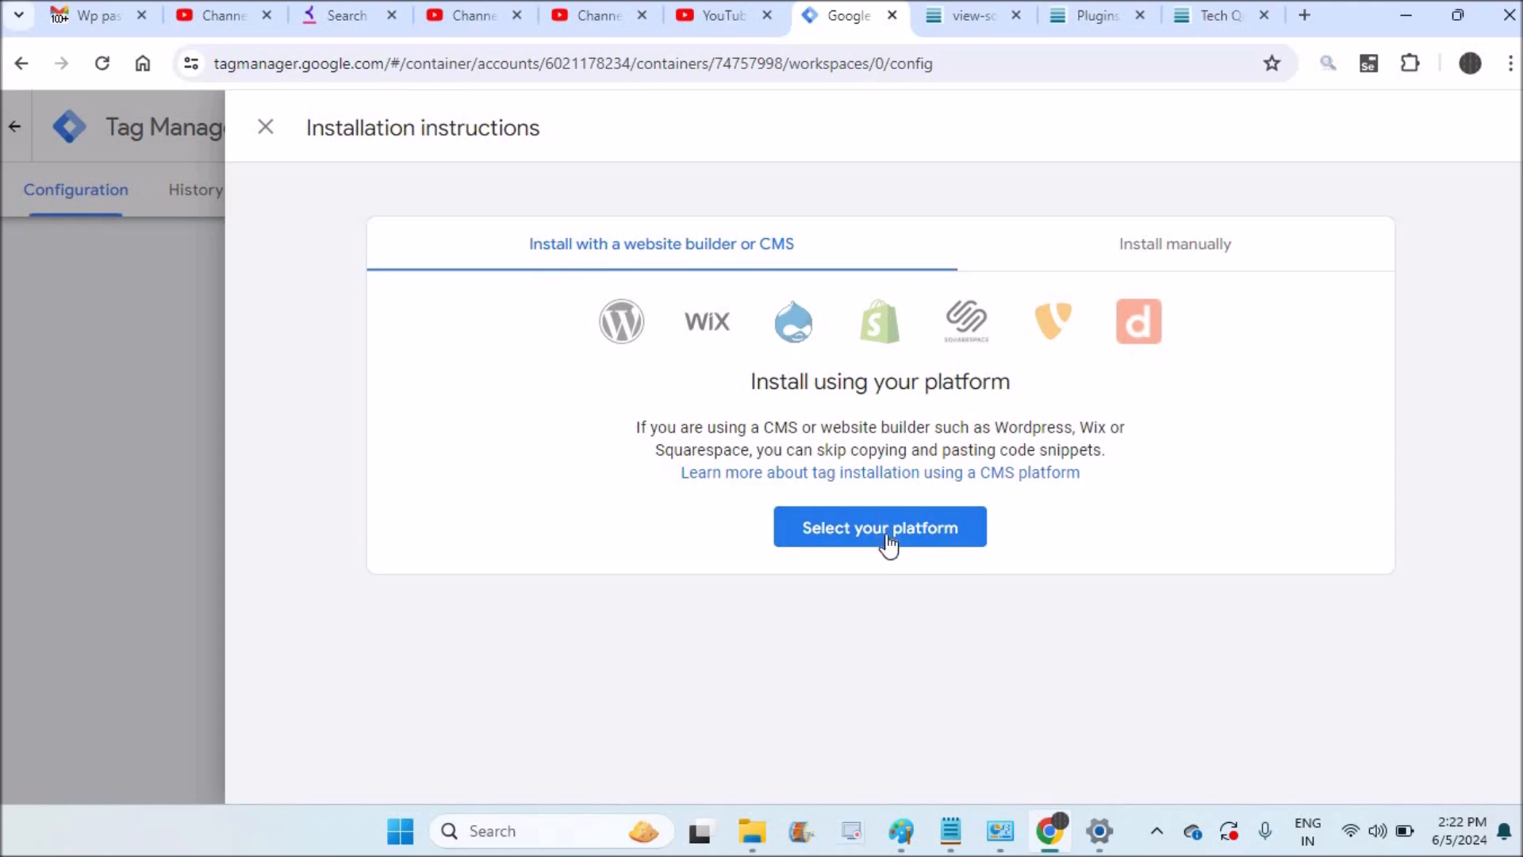
pyautogui.click(878, 527)
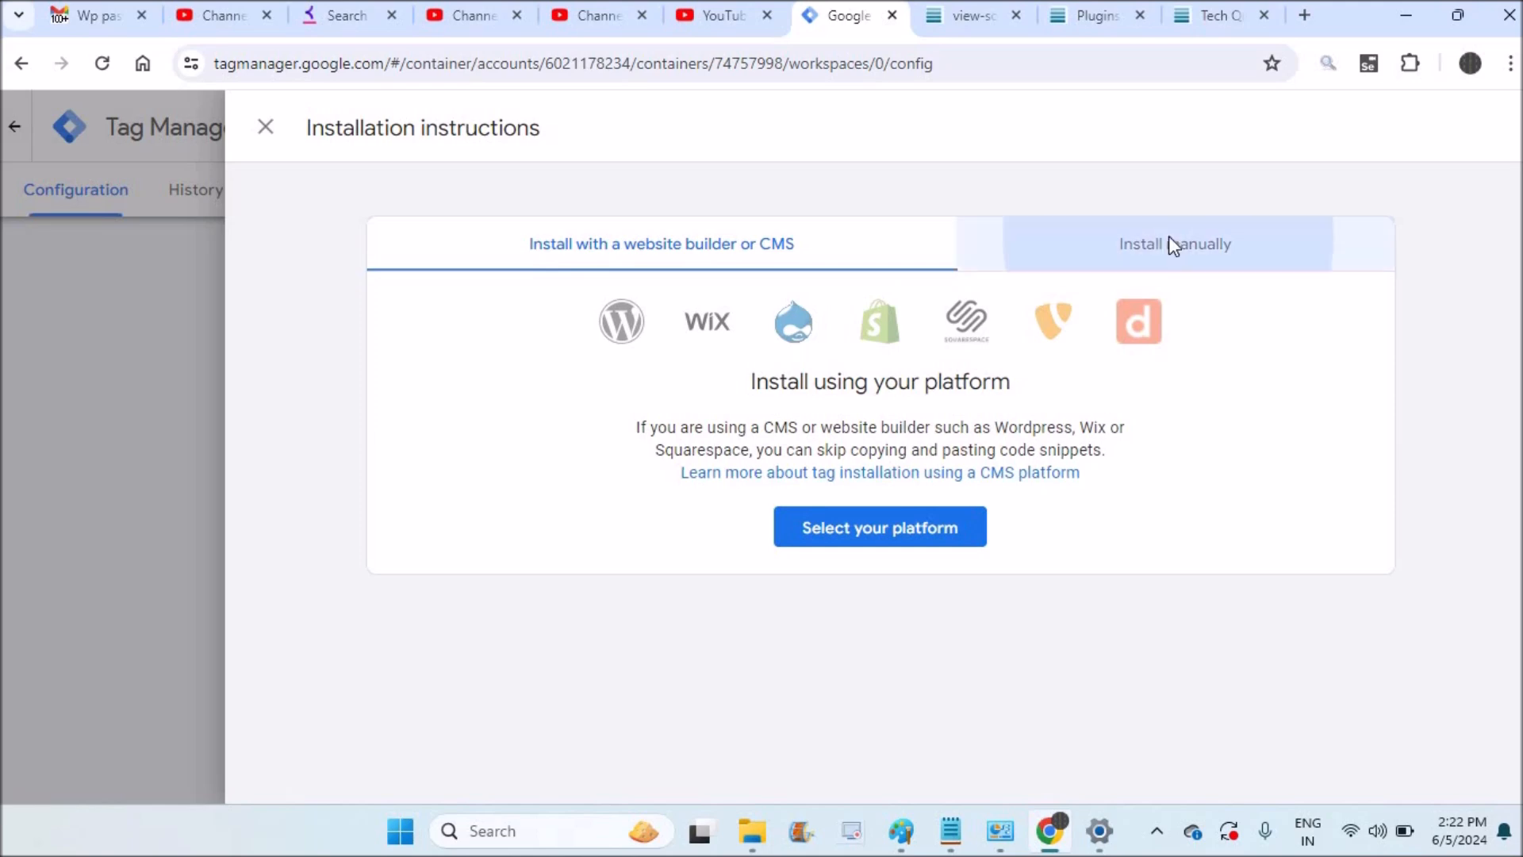
# - Copy the manual-install Google tag snippet and switch to the Tech Answered site
pyautogui.click(1166, 244)
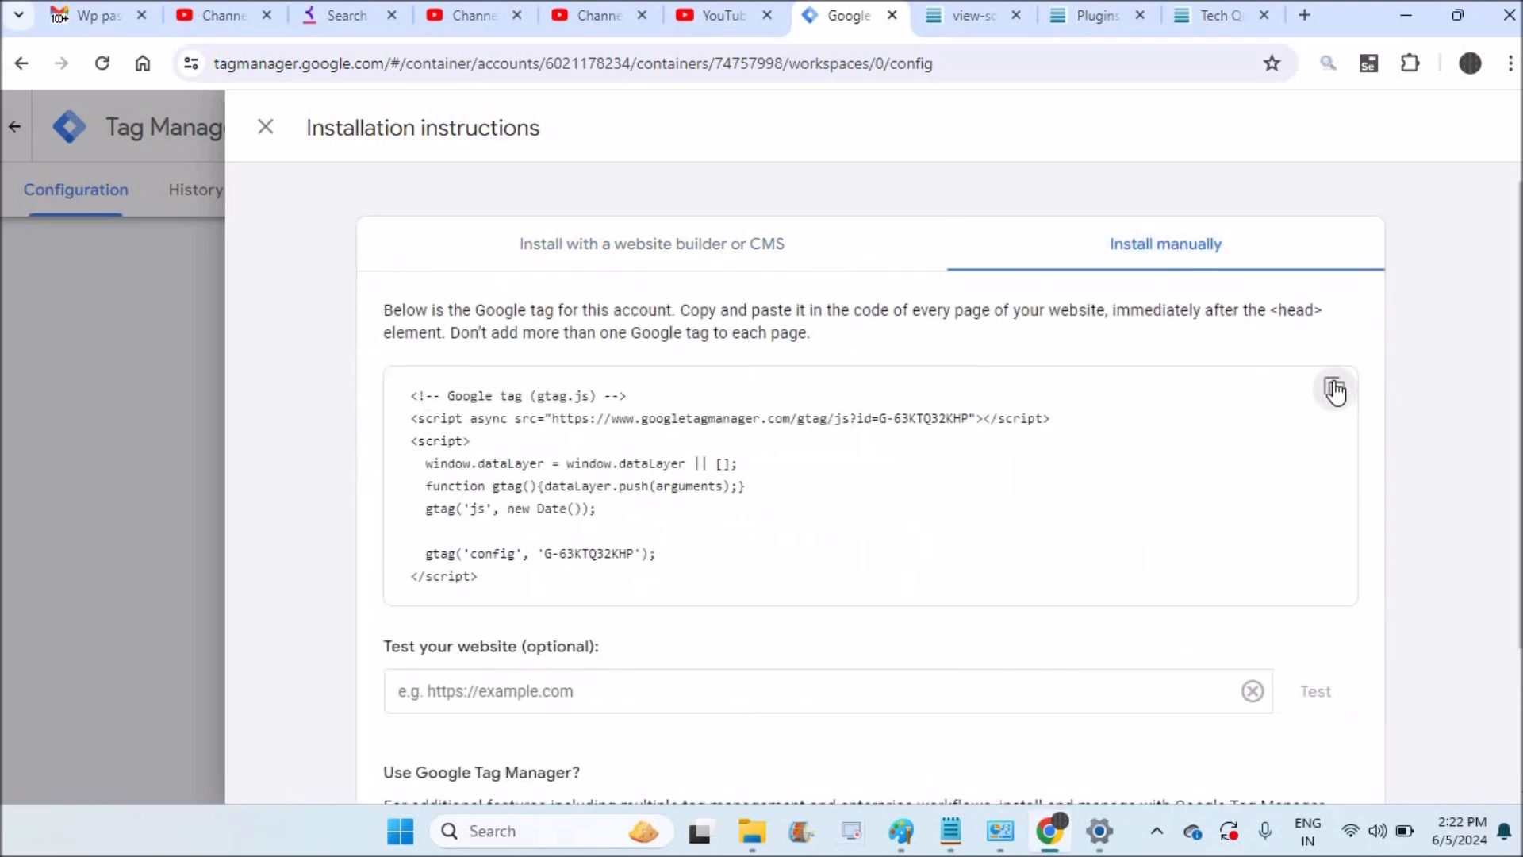
pyautogui.click(1334, 389)
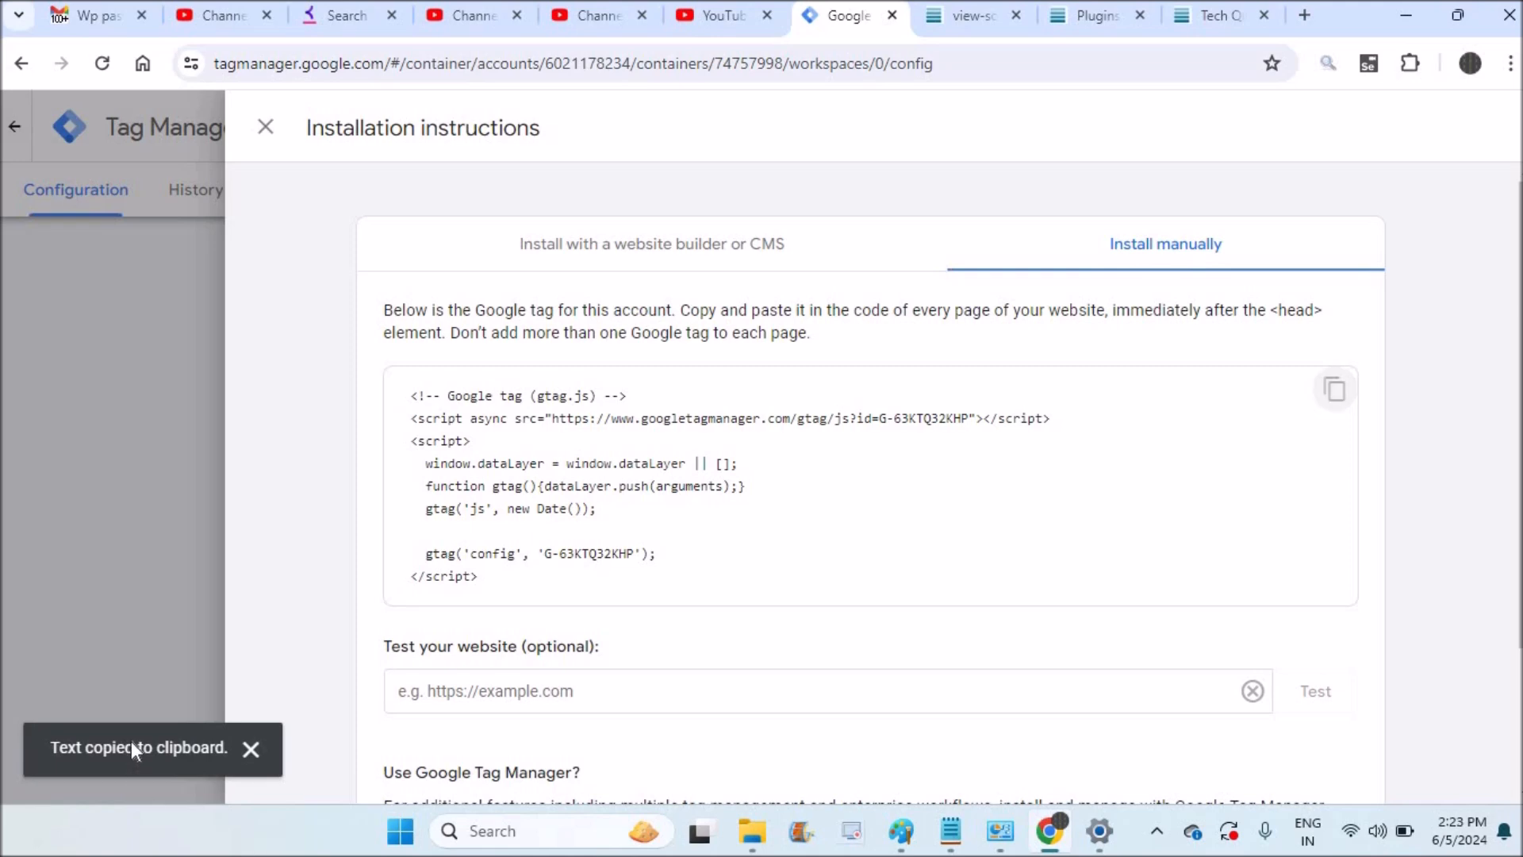
pyautogui.click(1218, 16)
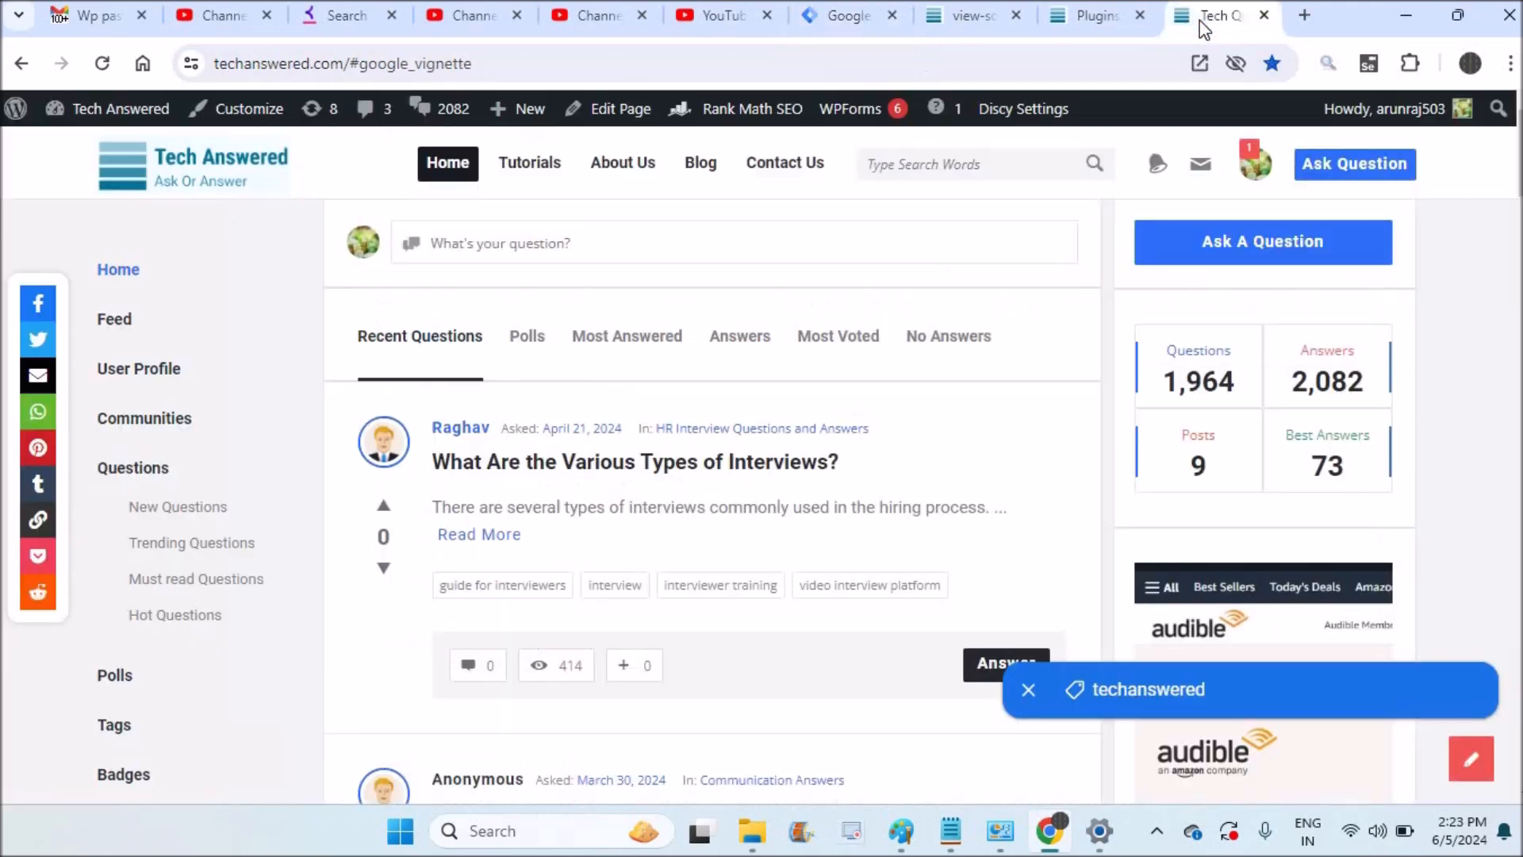
# - Reach the Tech Answered WordPress admin Dashboard from the live site's admin bar
pyautogui.click(106, 108)
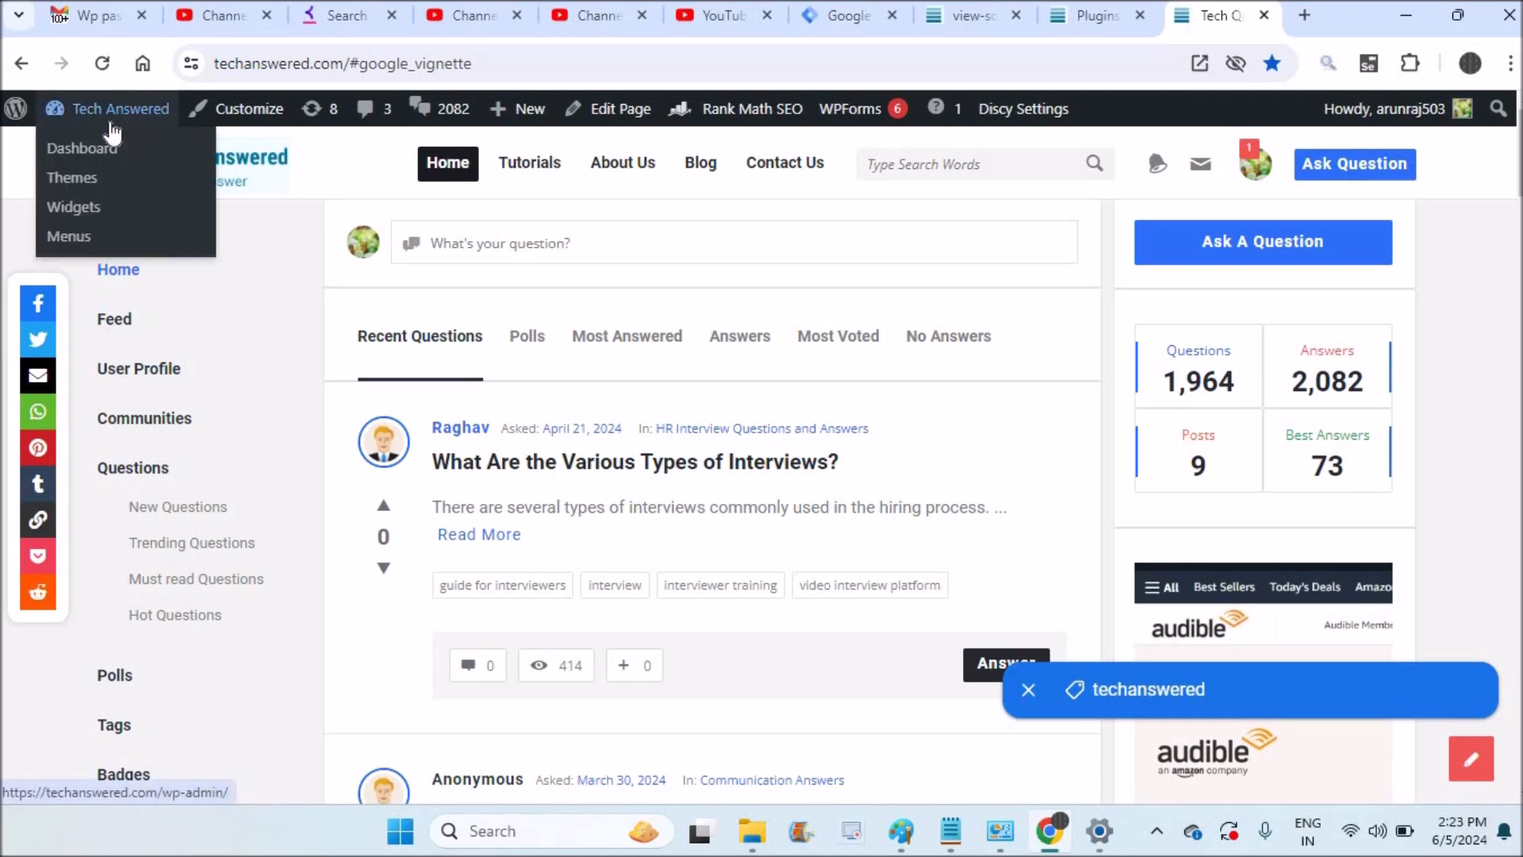
pyautogui.click(81, 148)
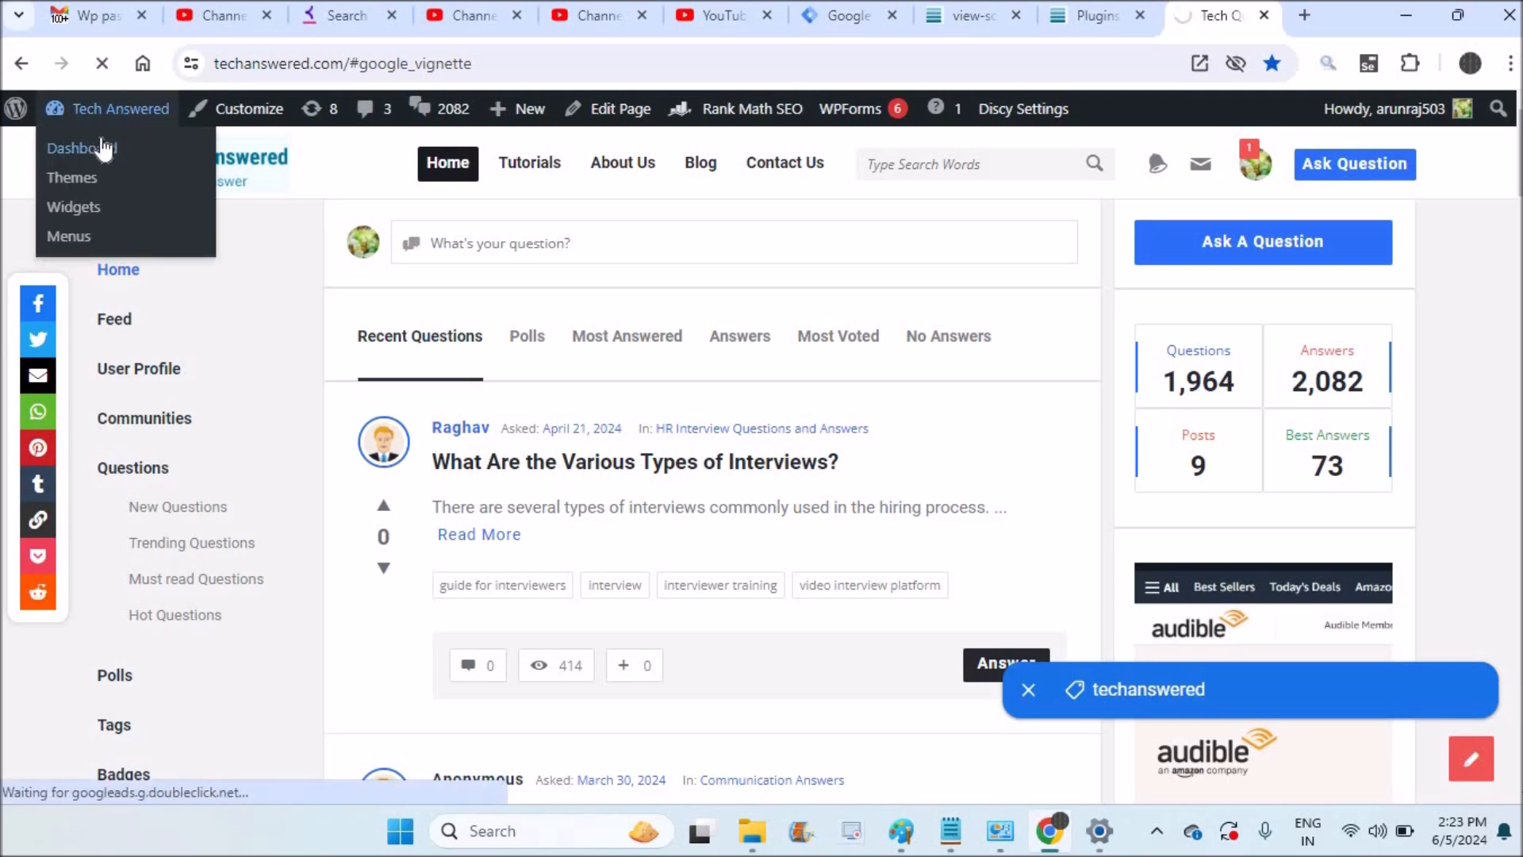
pyautogui.click(79, 148)
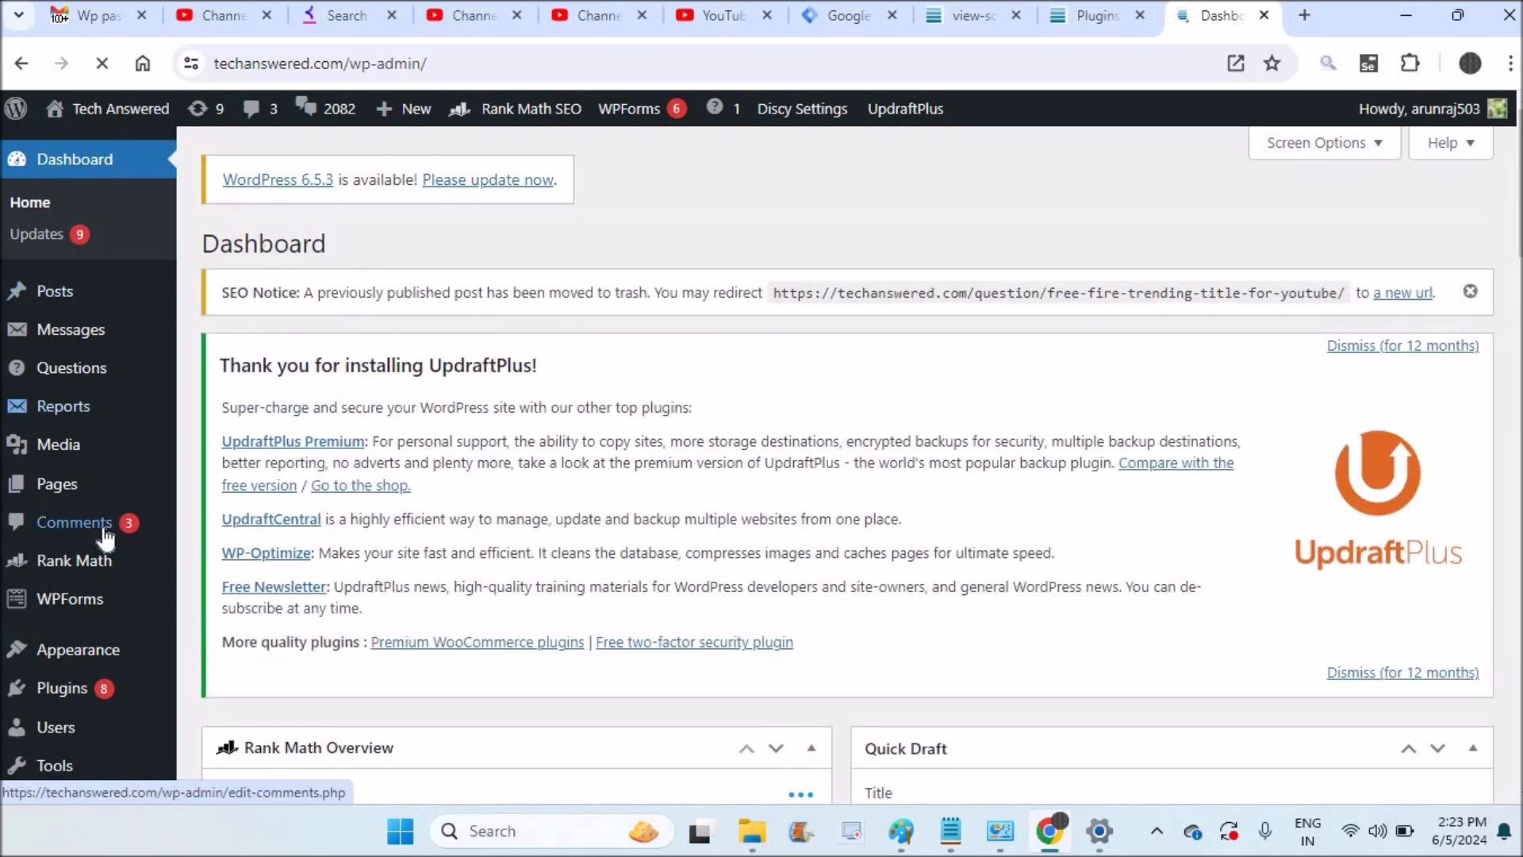
pyautogui.click(77, 649)
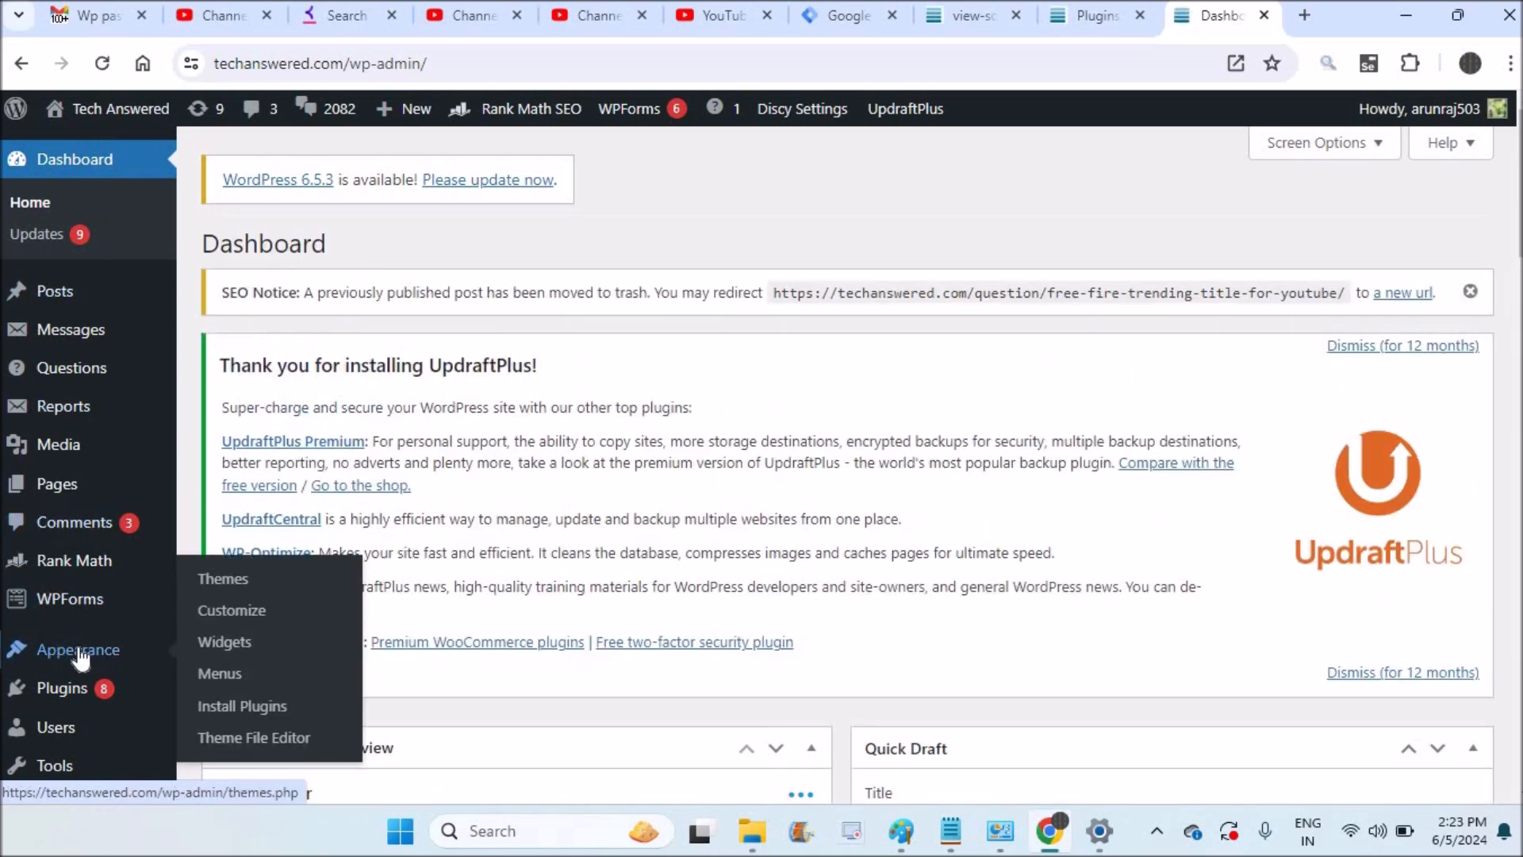
pyautogui.moveTo(253, 738)
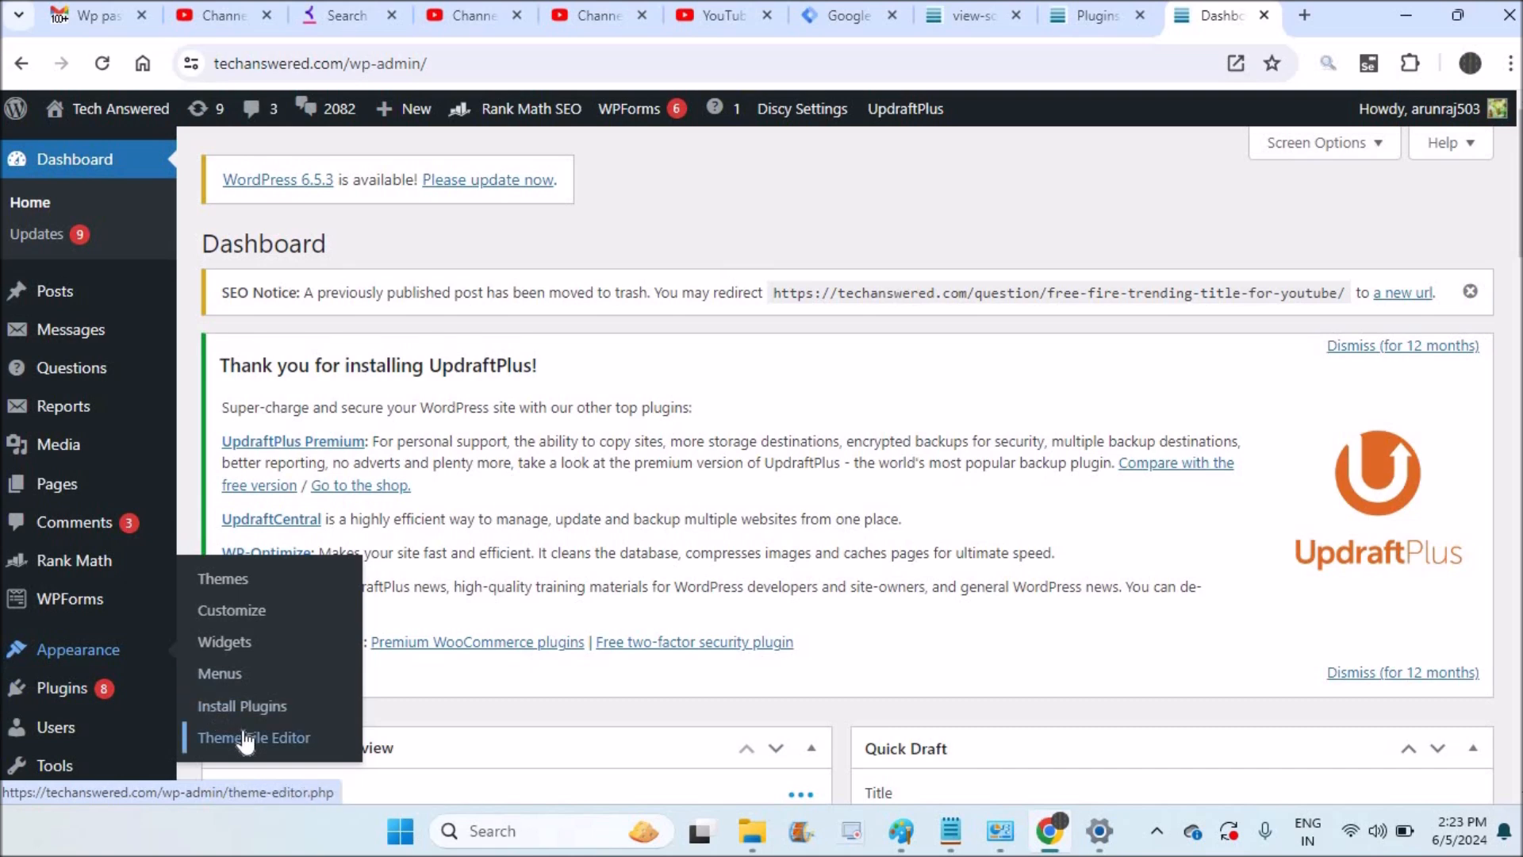
# - Enter Appearance > Theme File Editor and locate header.php in the theme files
pyautogui.click(254, 738)
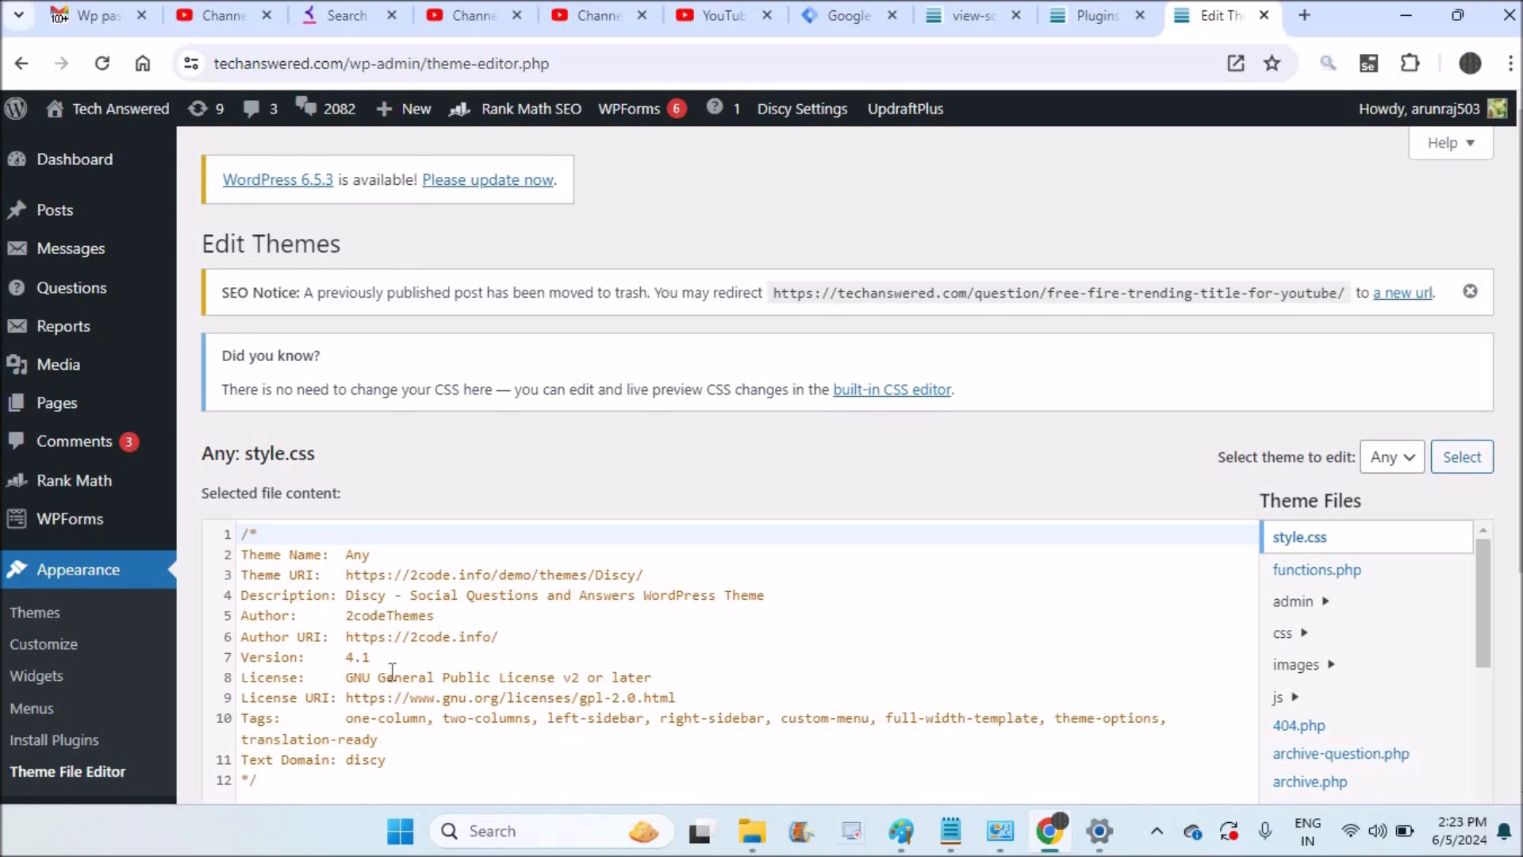
pyautogui.scroll(-3)
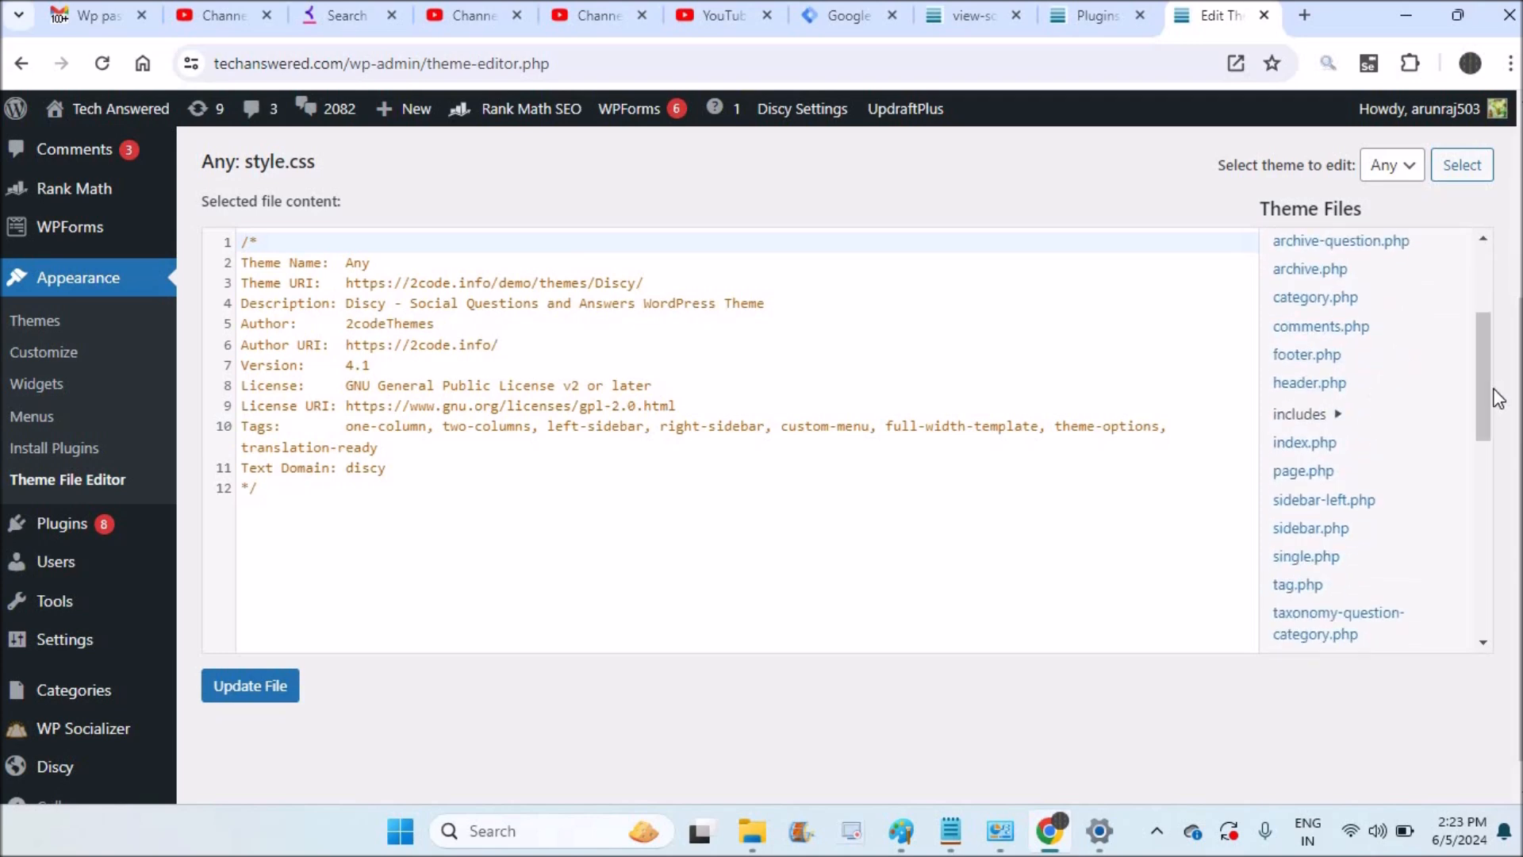
pyautogui.click(1309, 382)
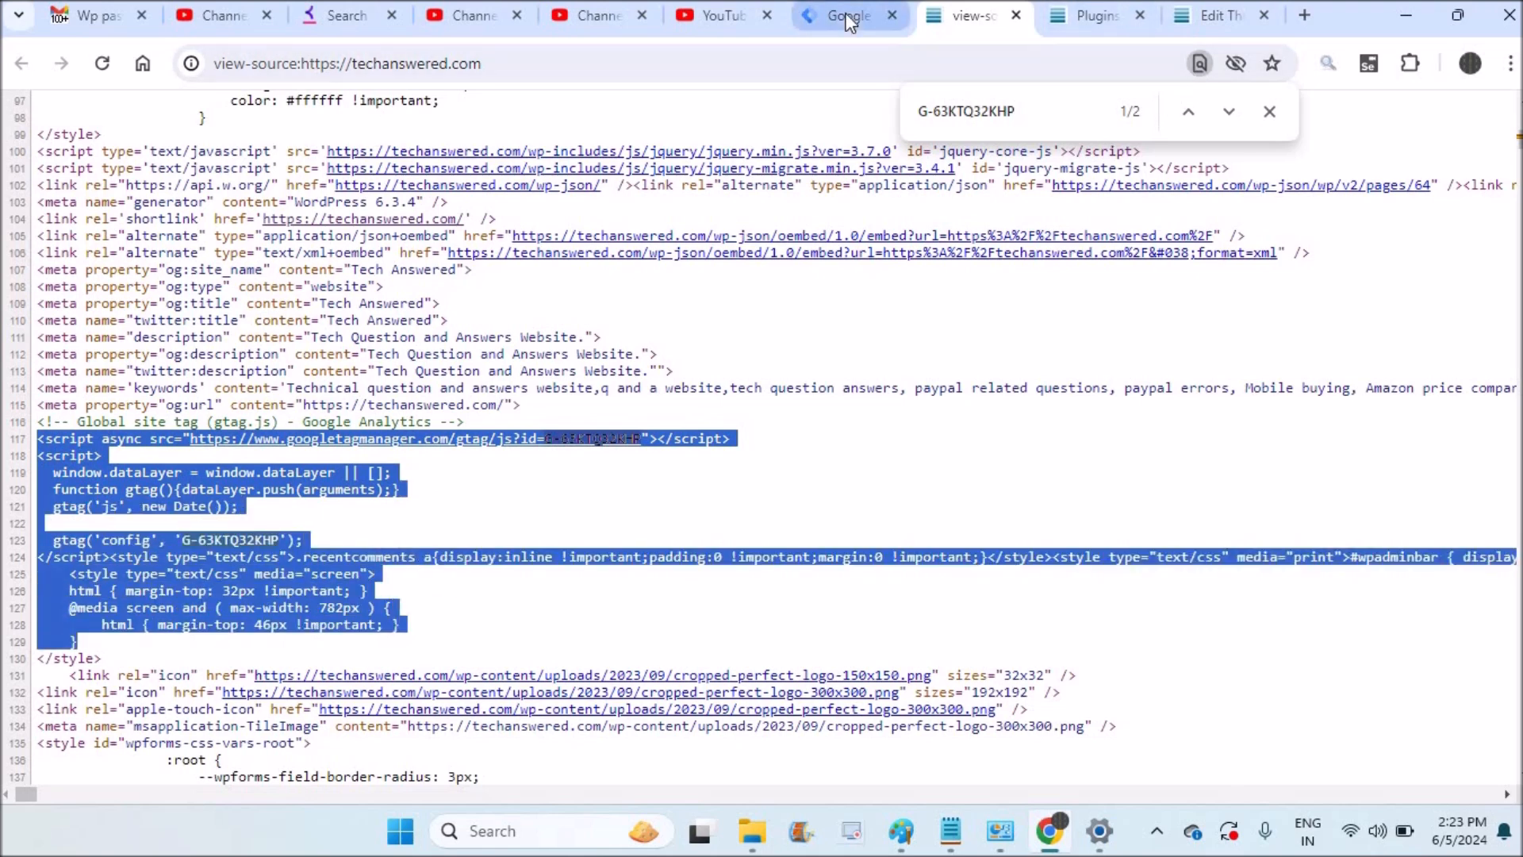
# - Return to the Tag Manager installation instructions after confirming the tag in page source
pyautogui.click(847, 16)
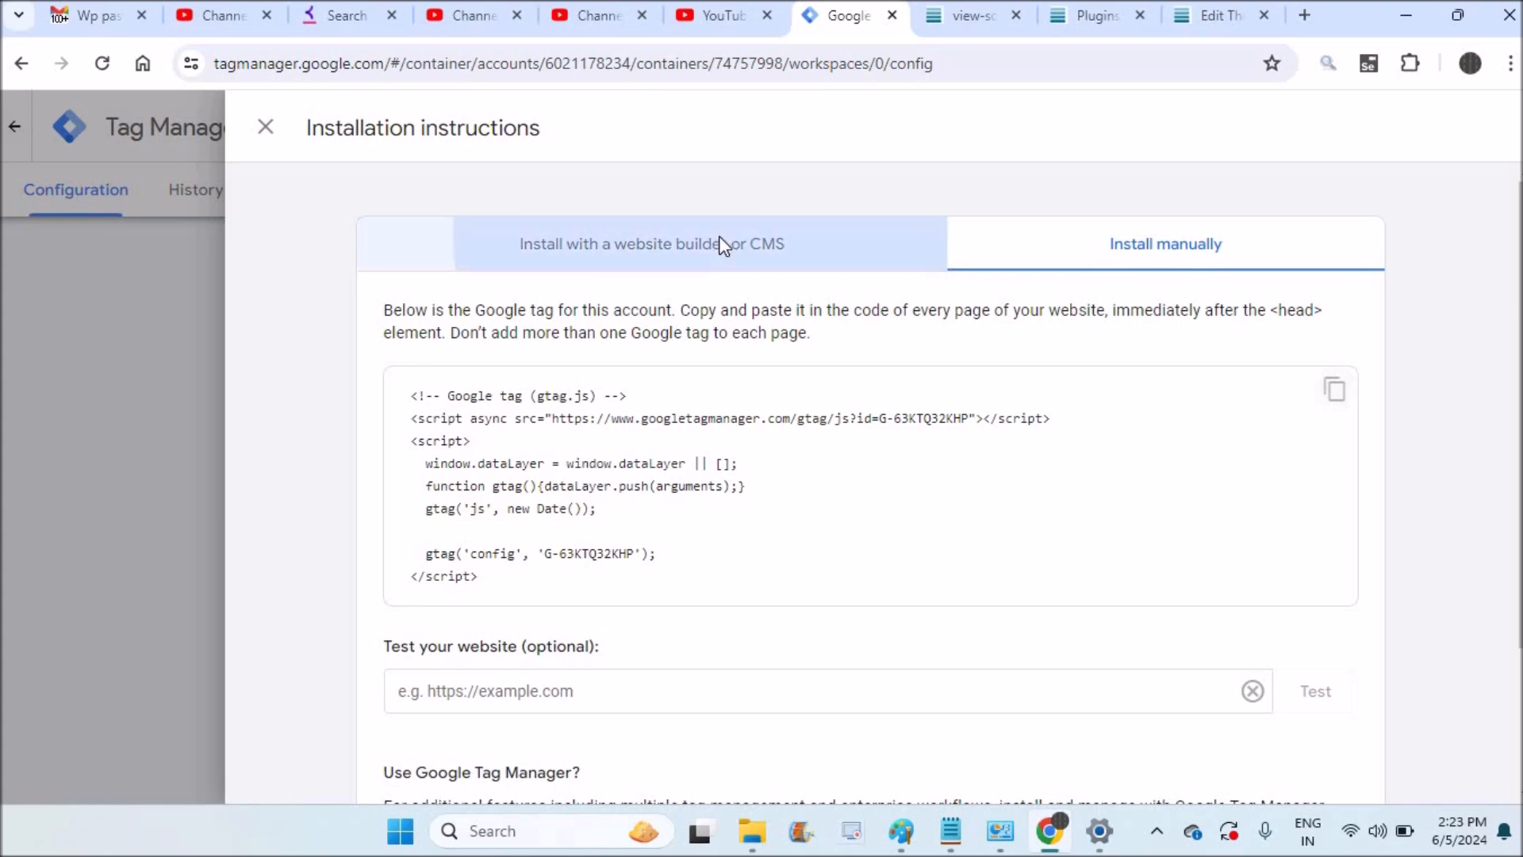
# - Choose Site Kit plugin as the WordPress platform and copy tag ID G-63KTQ32KHP
pyautogui.click(650, 245)
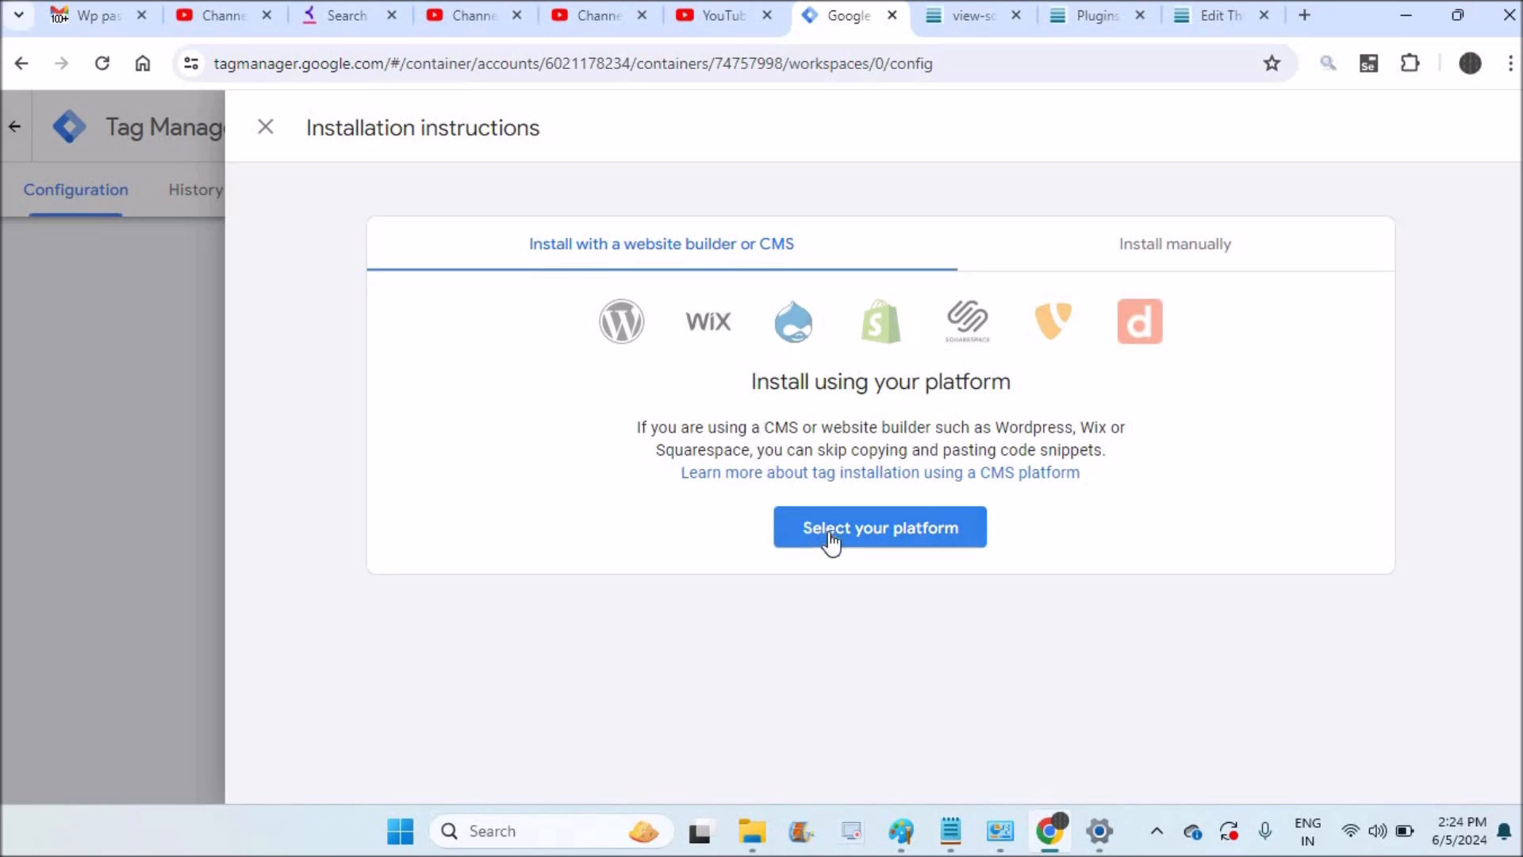
pyautogui.moveTo(942, 557)
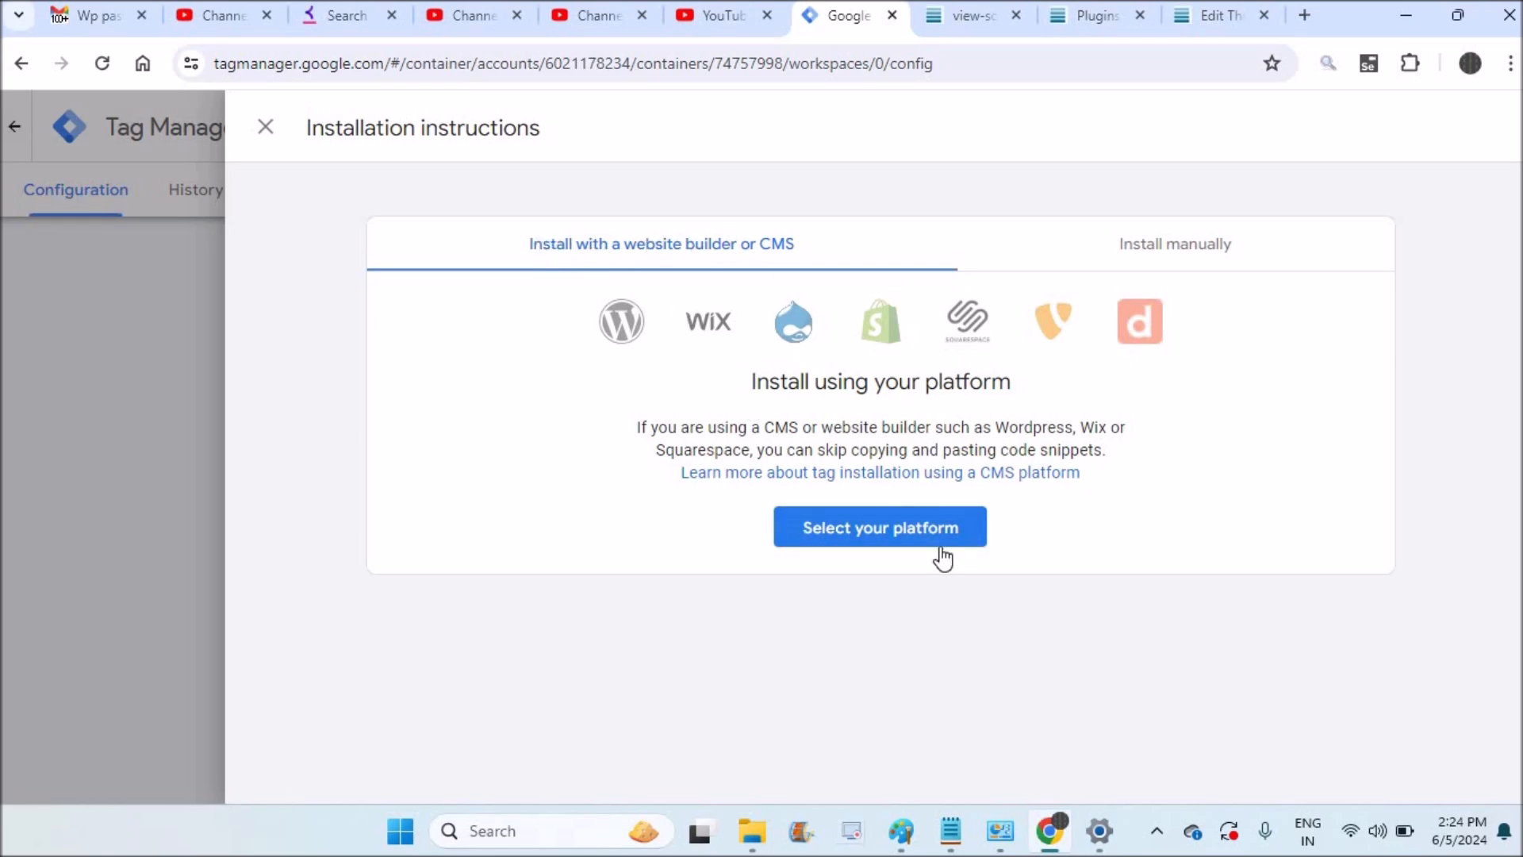
pyautogui.click(877, 526)
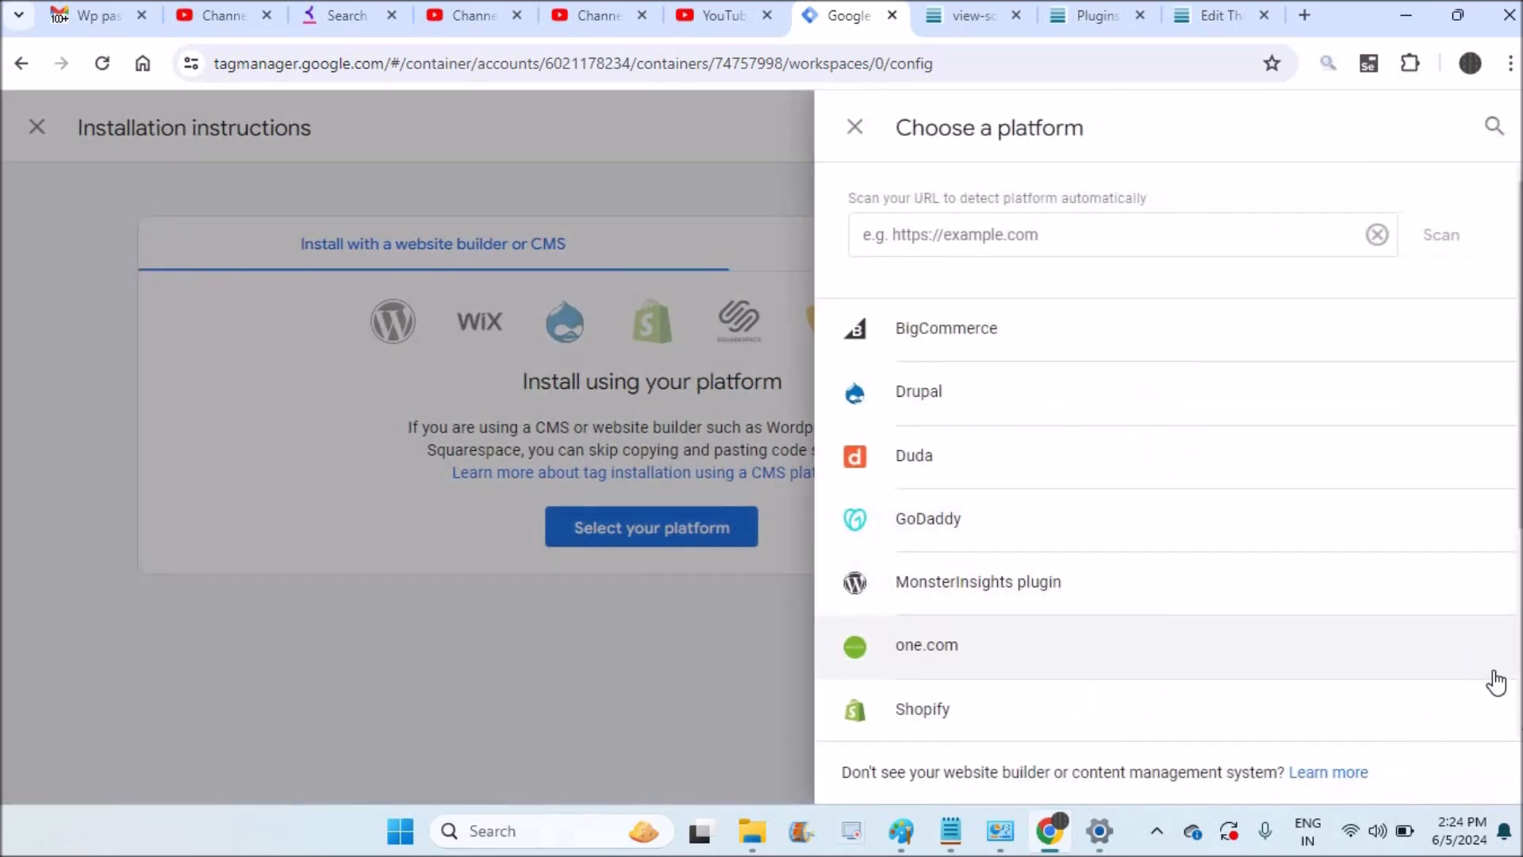
pyautogui.scroll(-3)
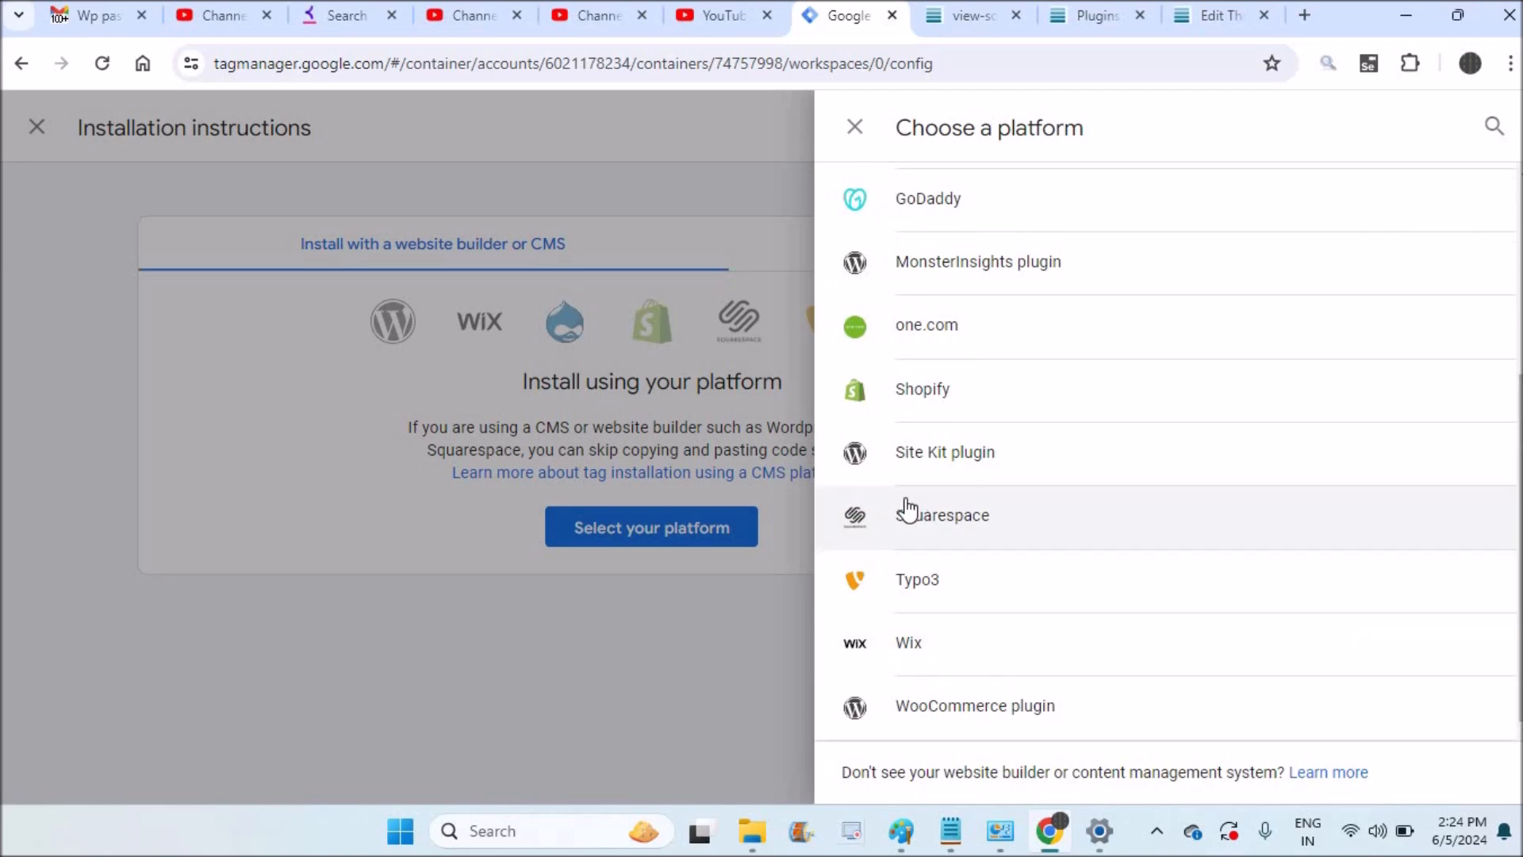
pyautogui.click(943, 452)
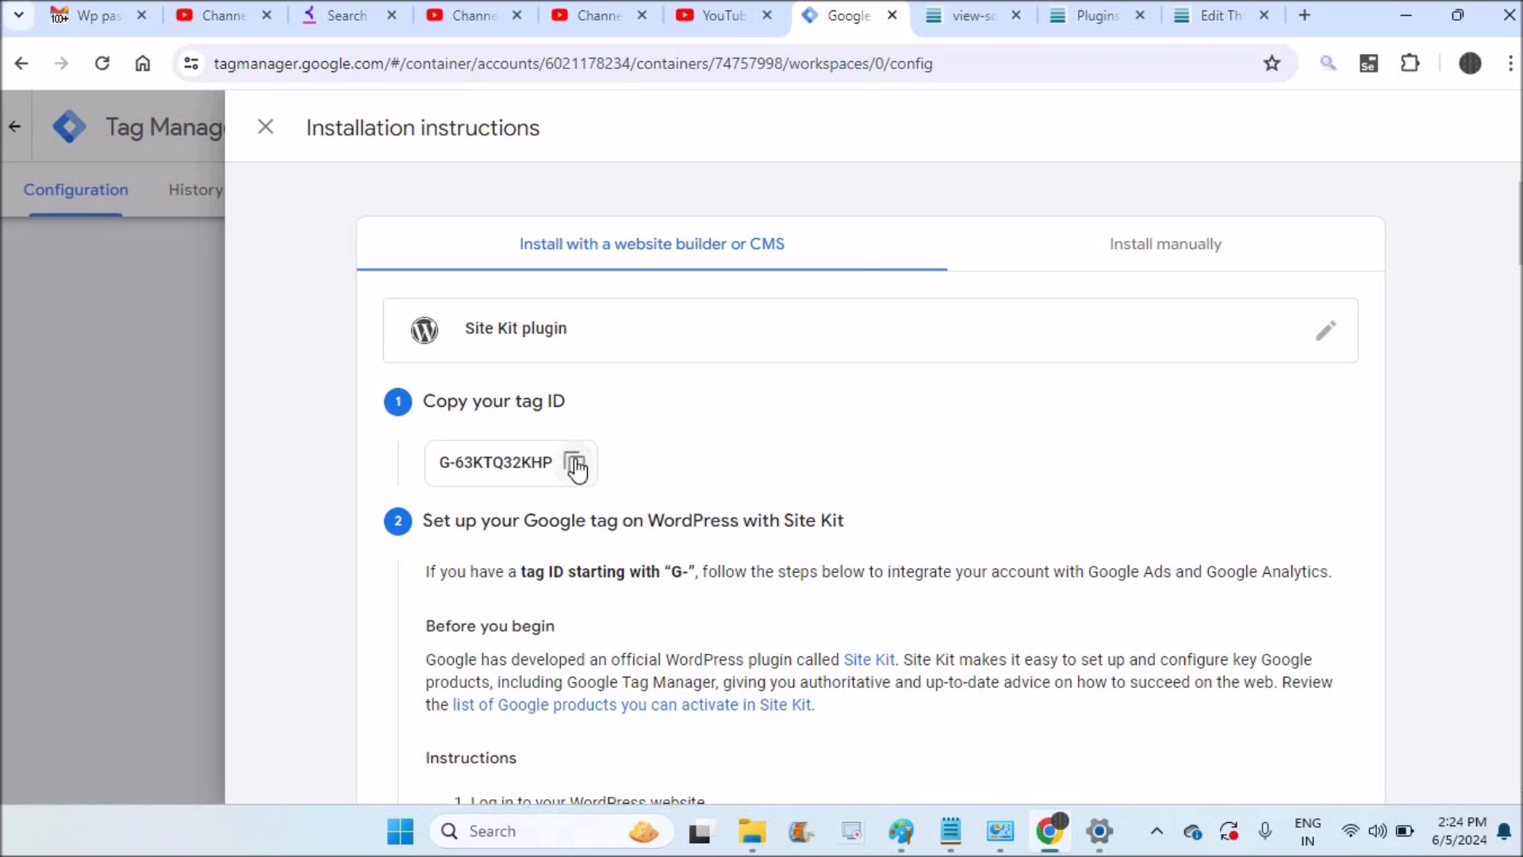
pyautogui.click(576, 461)
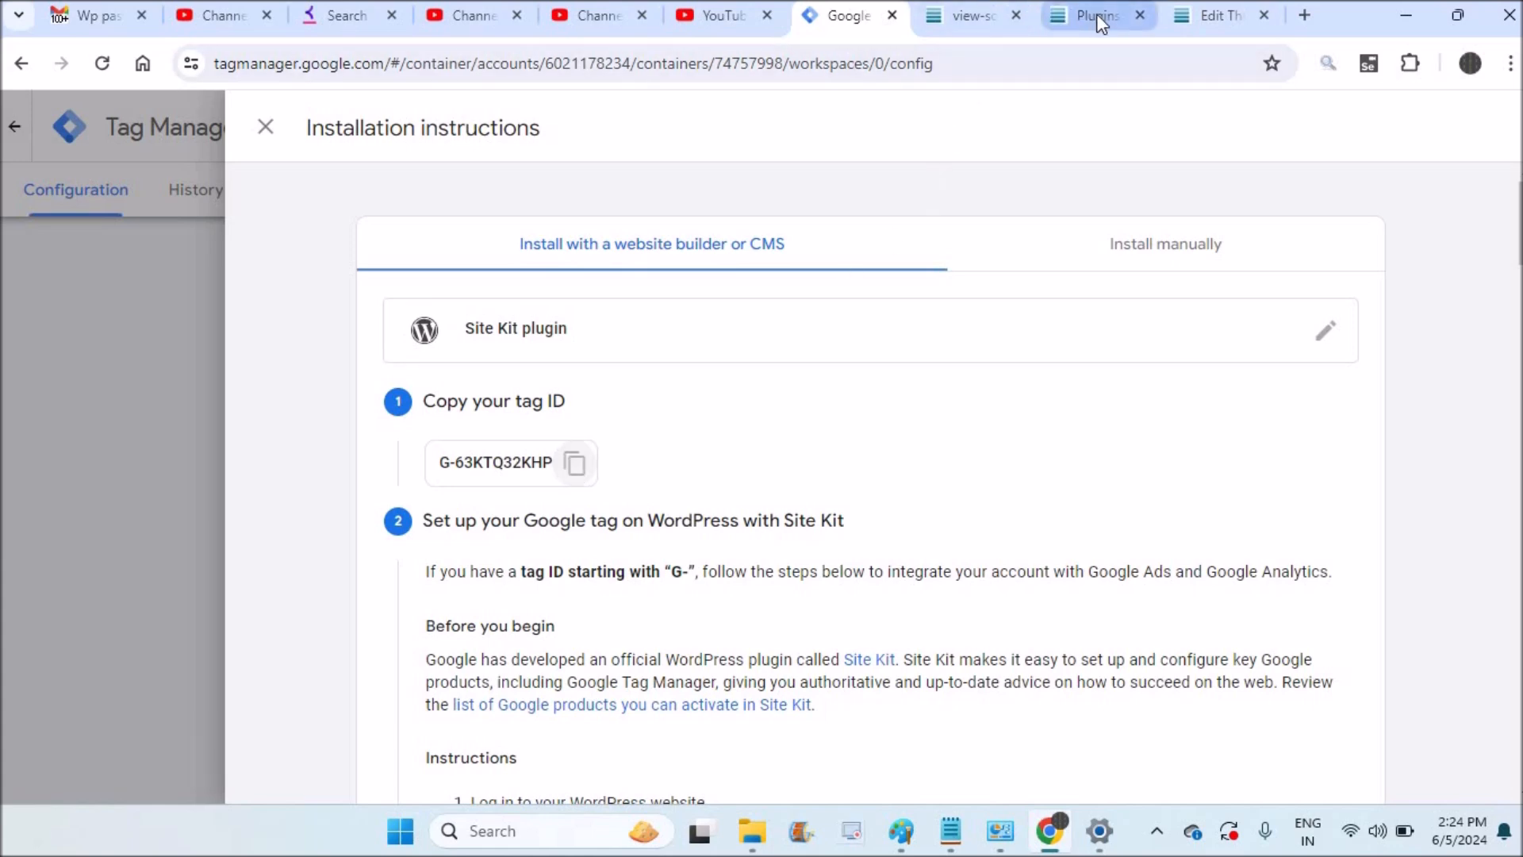
# - Search the WordPress plugin directory for 'site' and install Site Kit by Google
pyautogui.click(1089, 16)
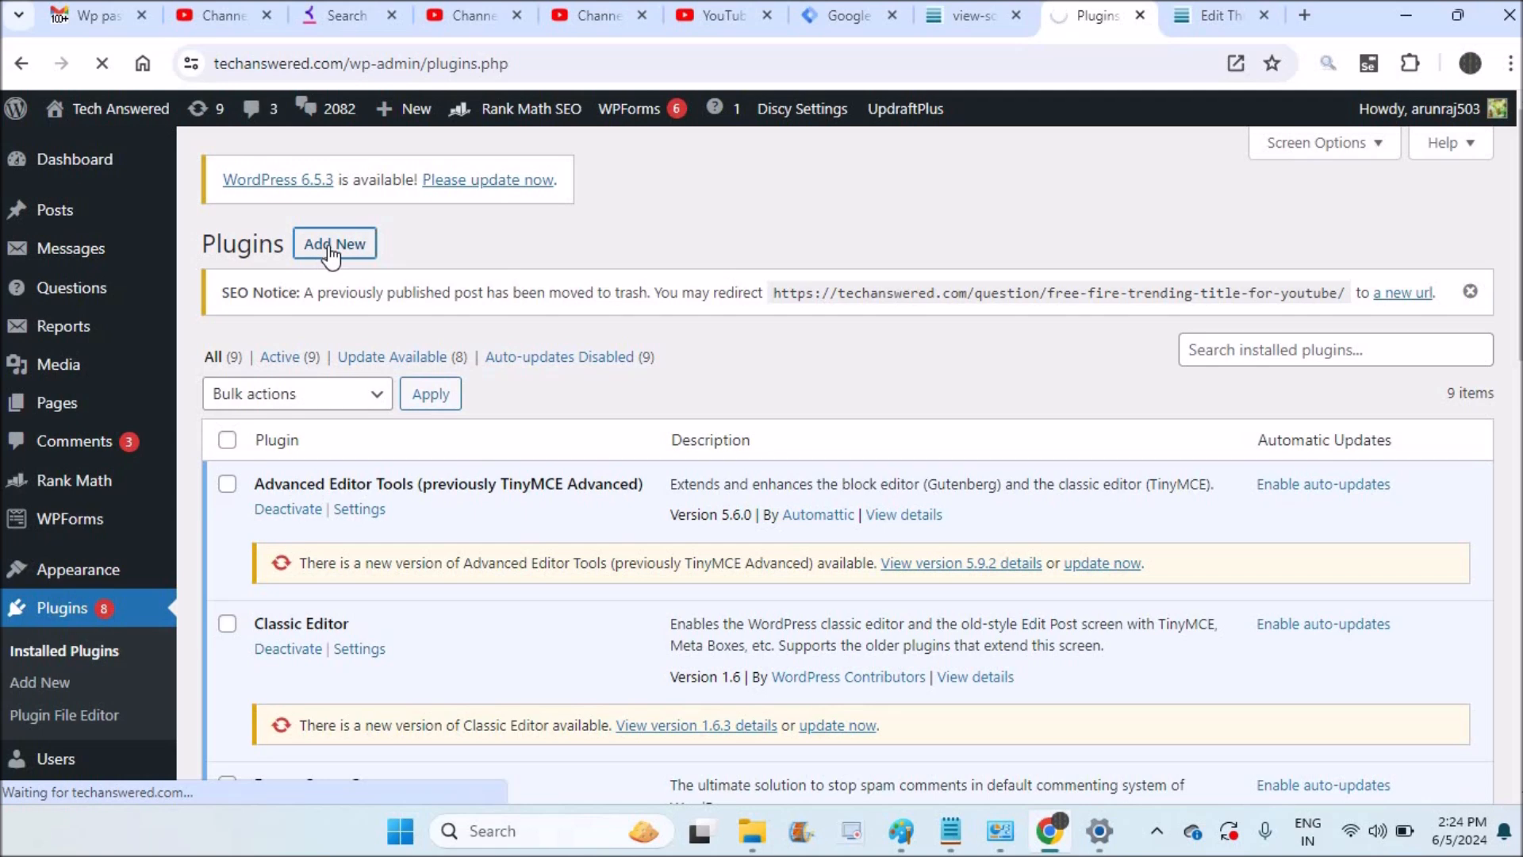
pyautogui.click(335, 244)
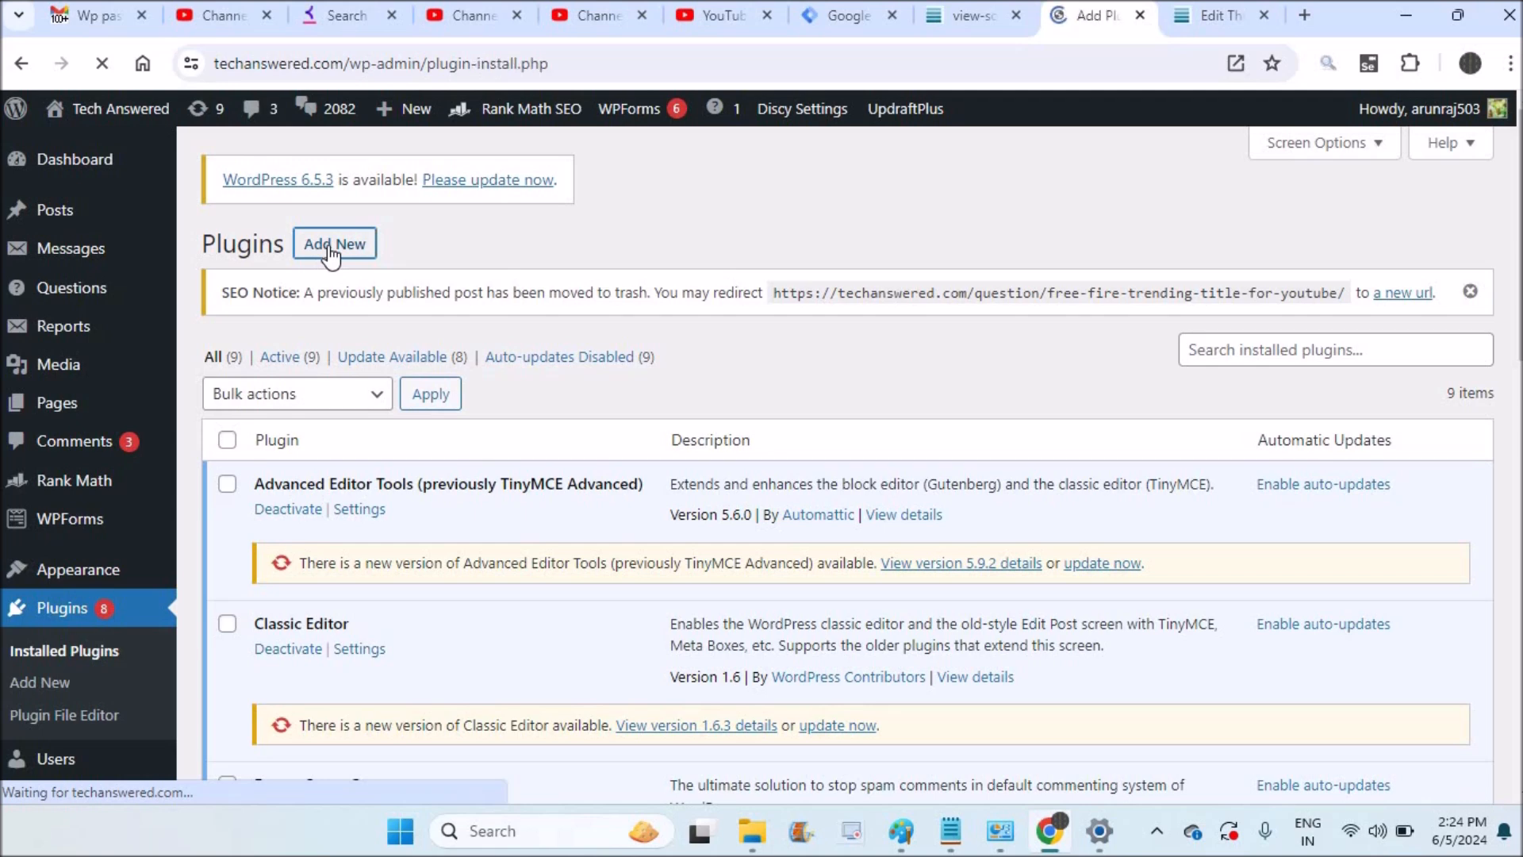
pyautogui.click(335, 244)
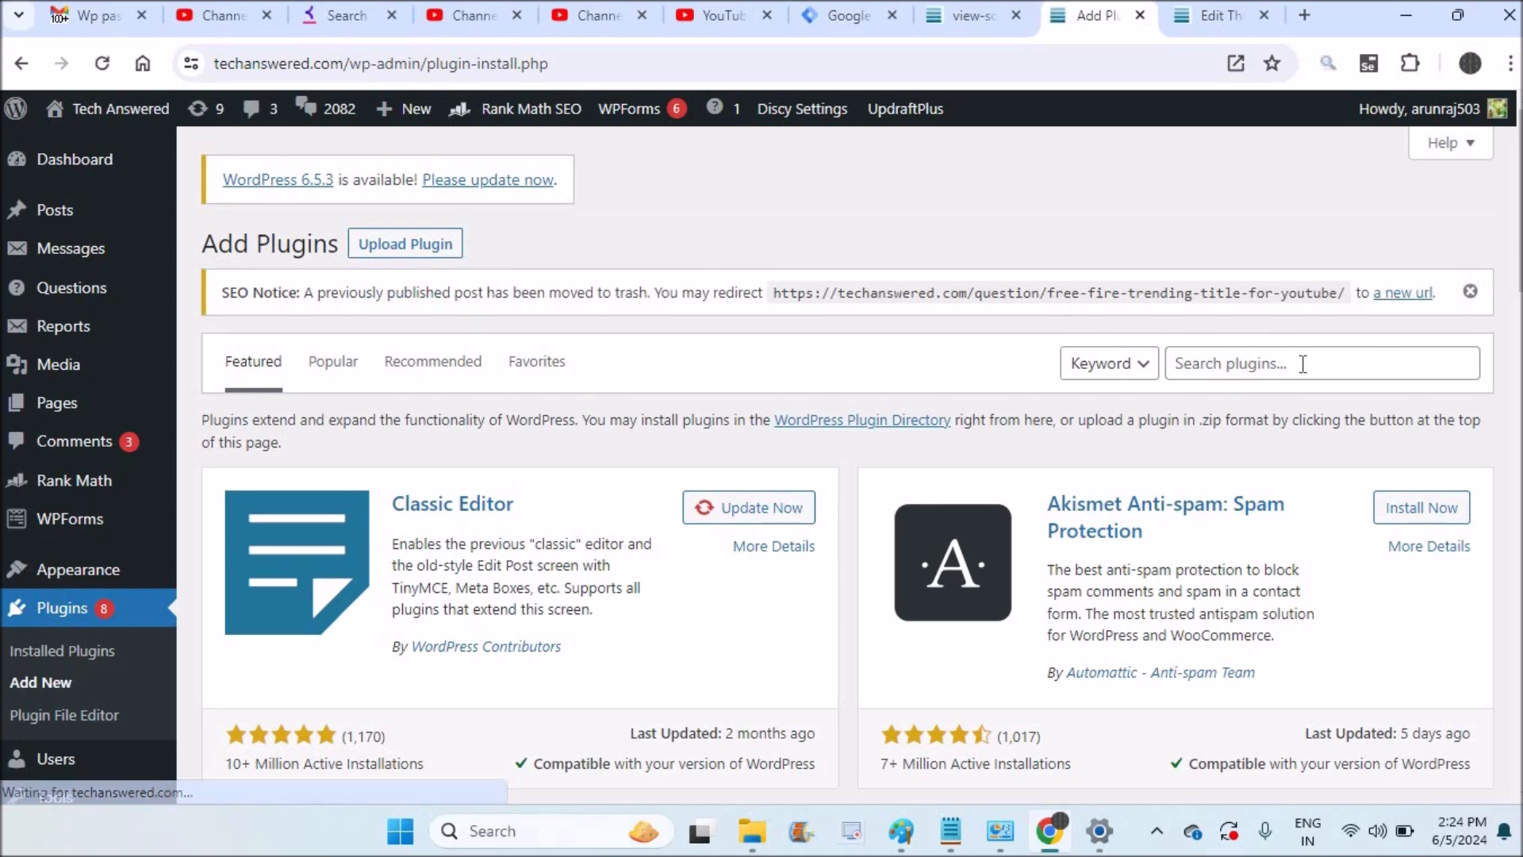
pyautogui.write('site kit')
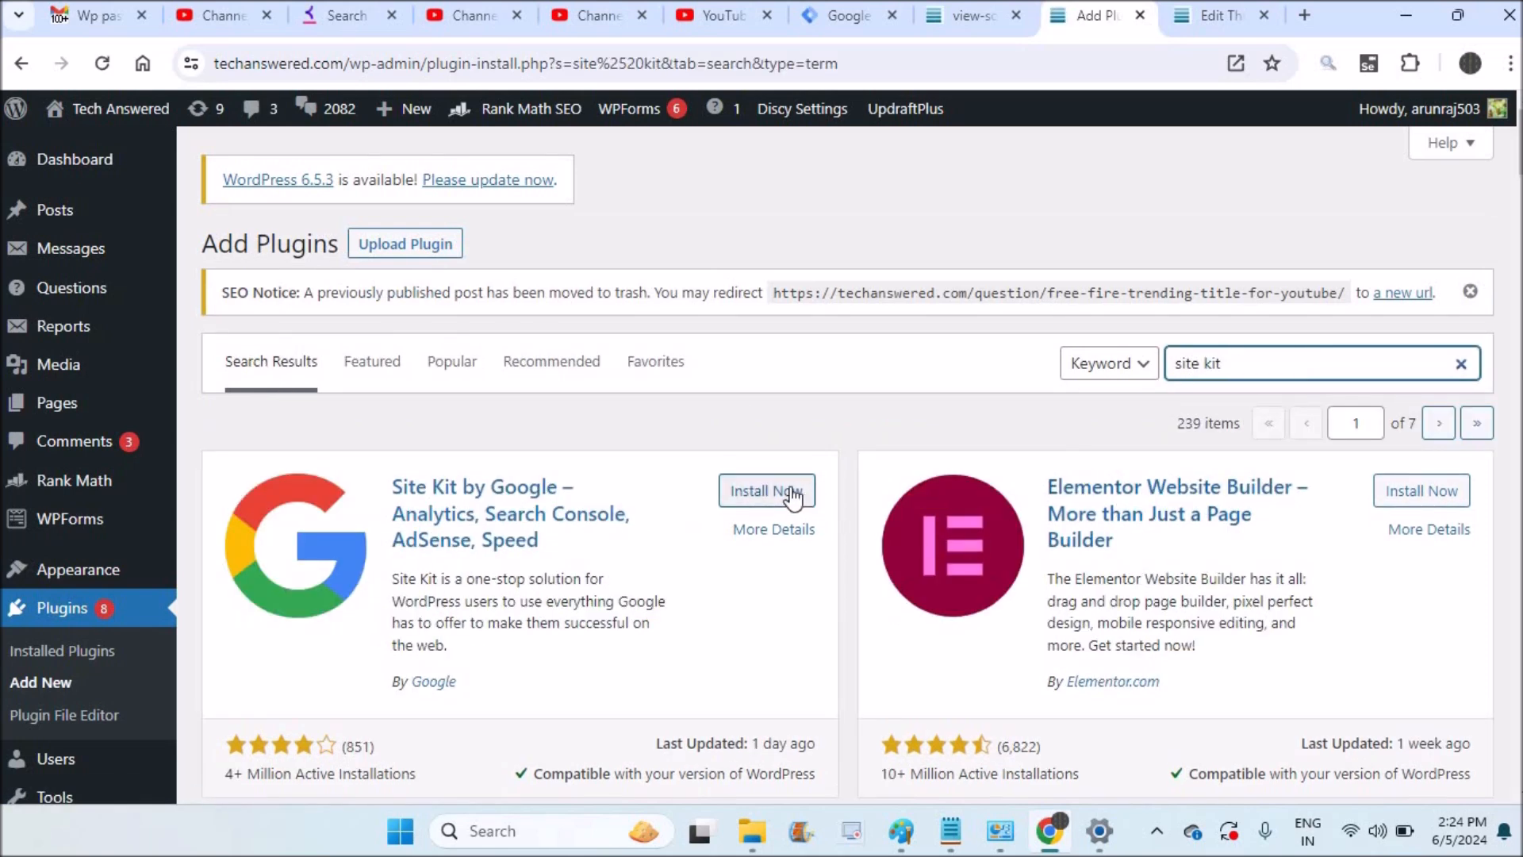
pyautogui.click(766, 490)
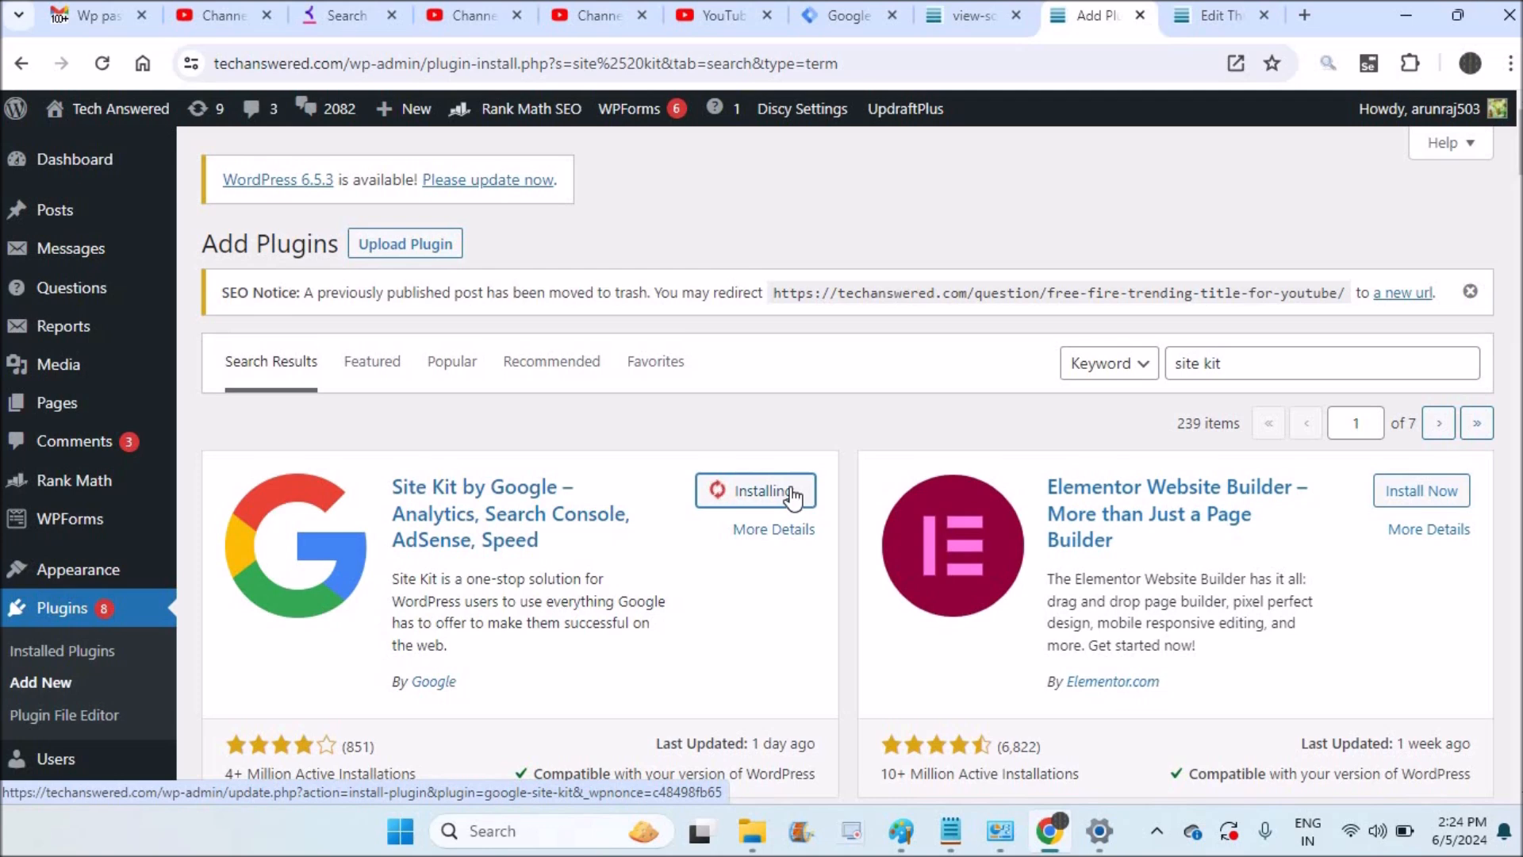
pyautogui.click(850, 16)
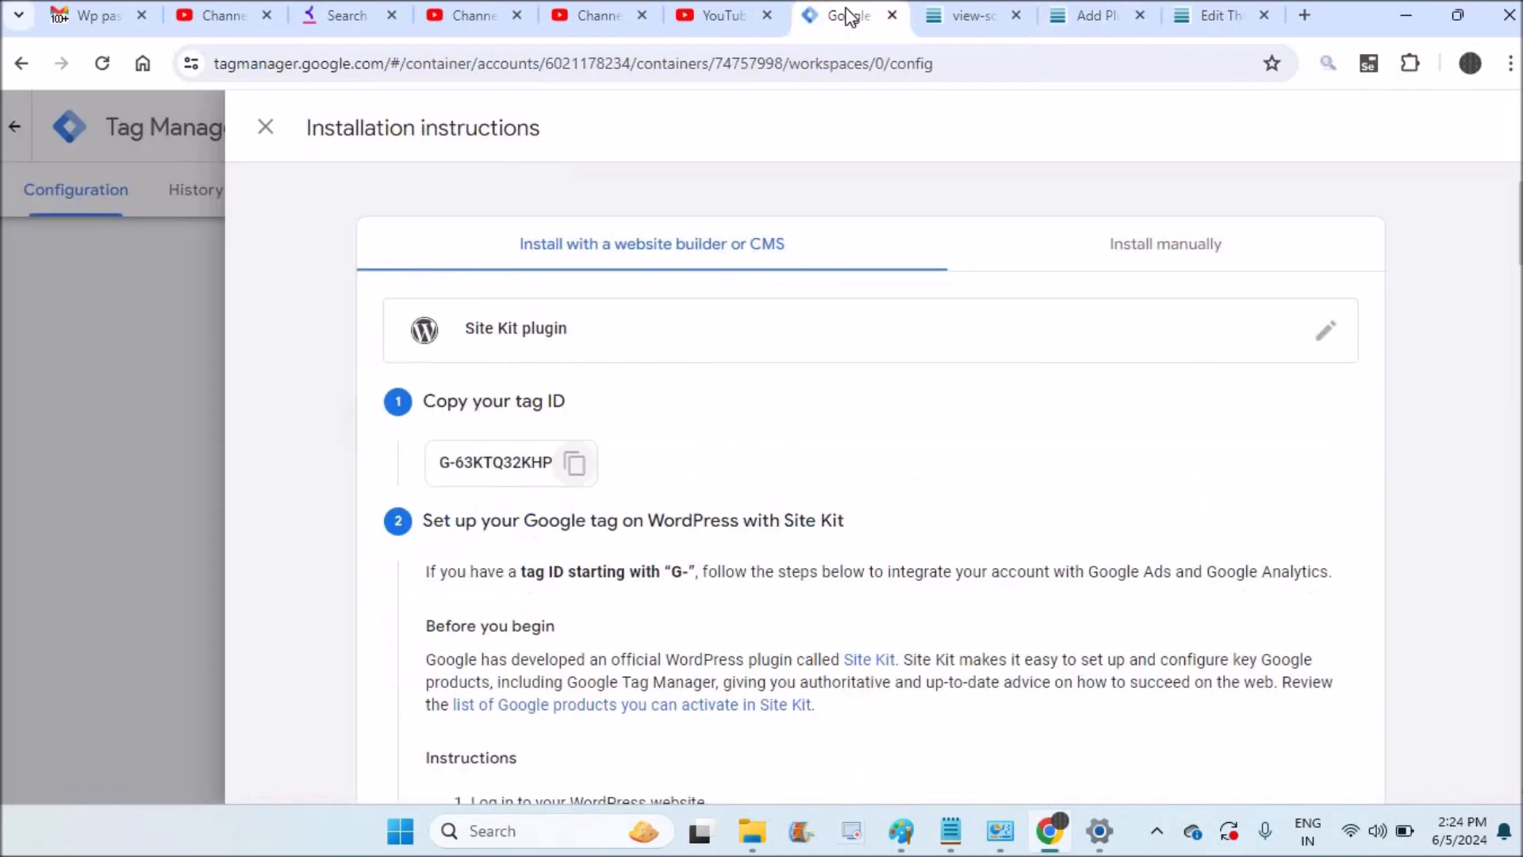
pyautogui.scroll(-3)
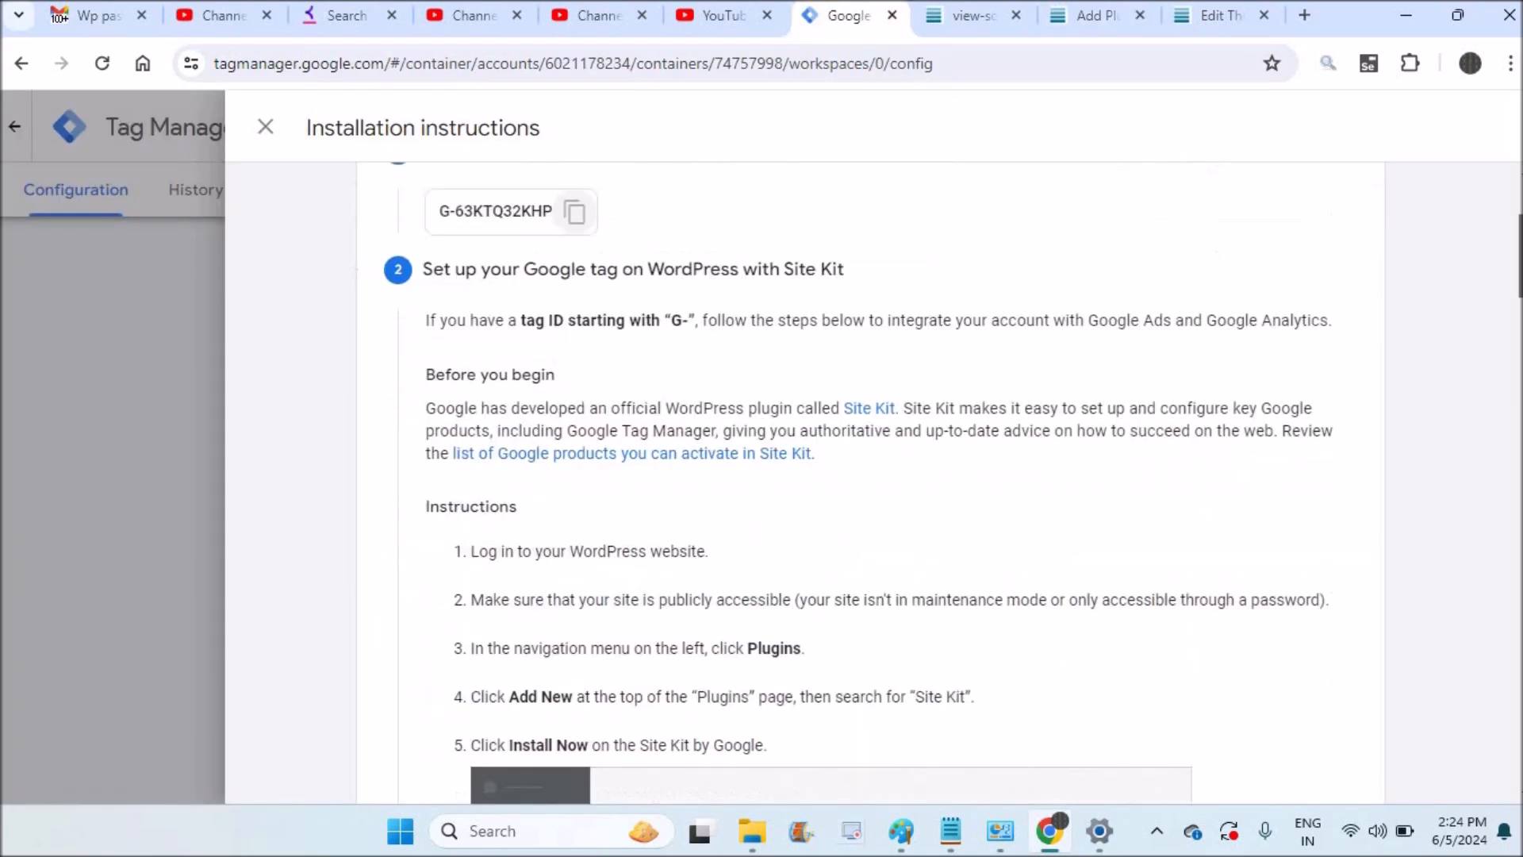
pyautogui.scroll(-3)
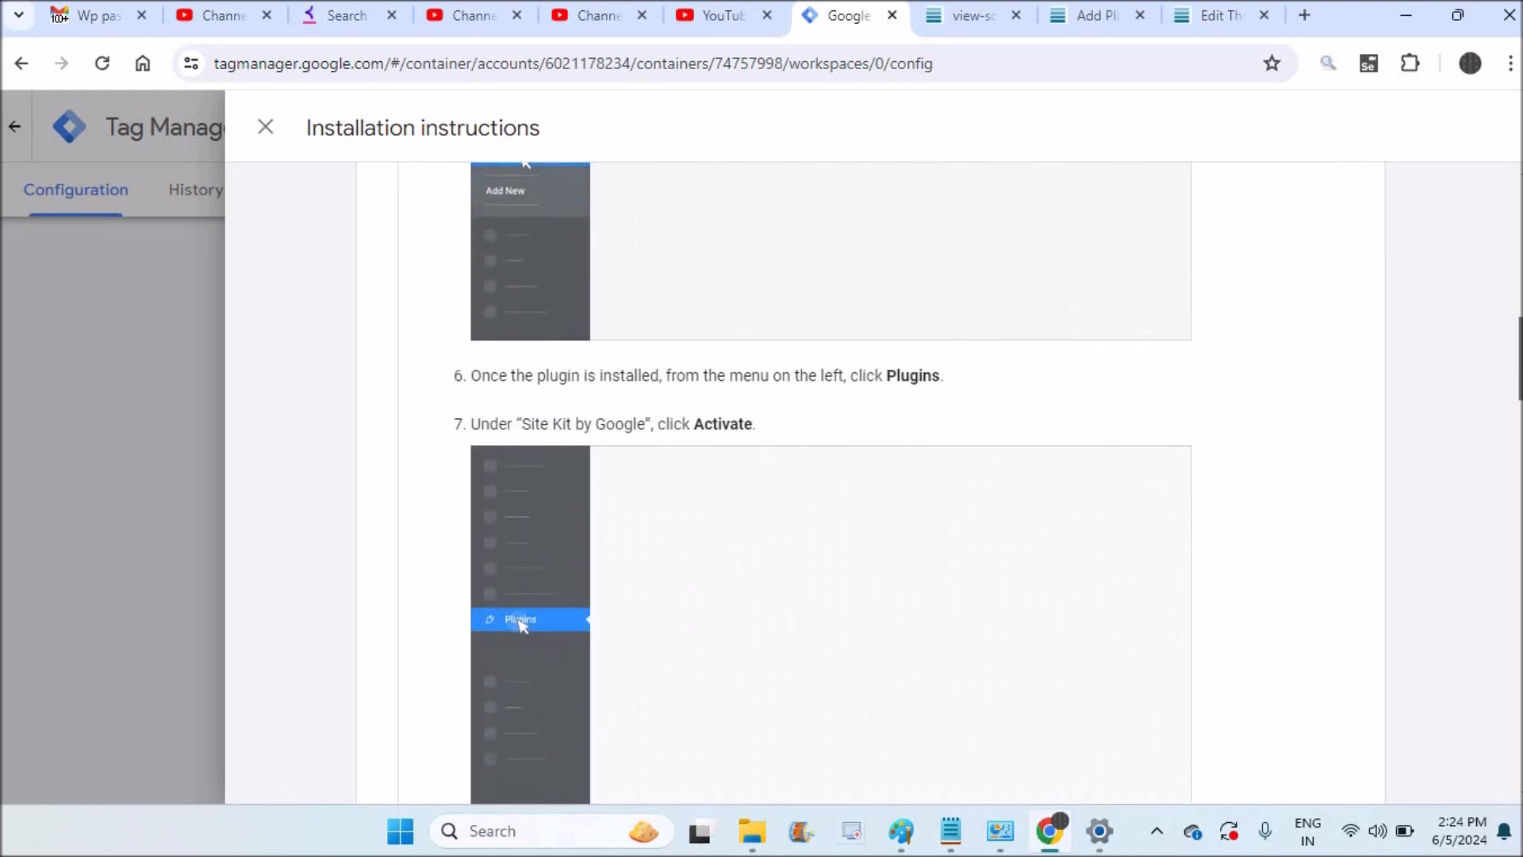
pyautogui.scroll(-3)
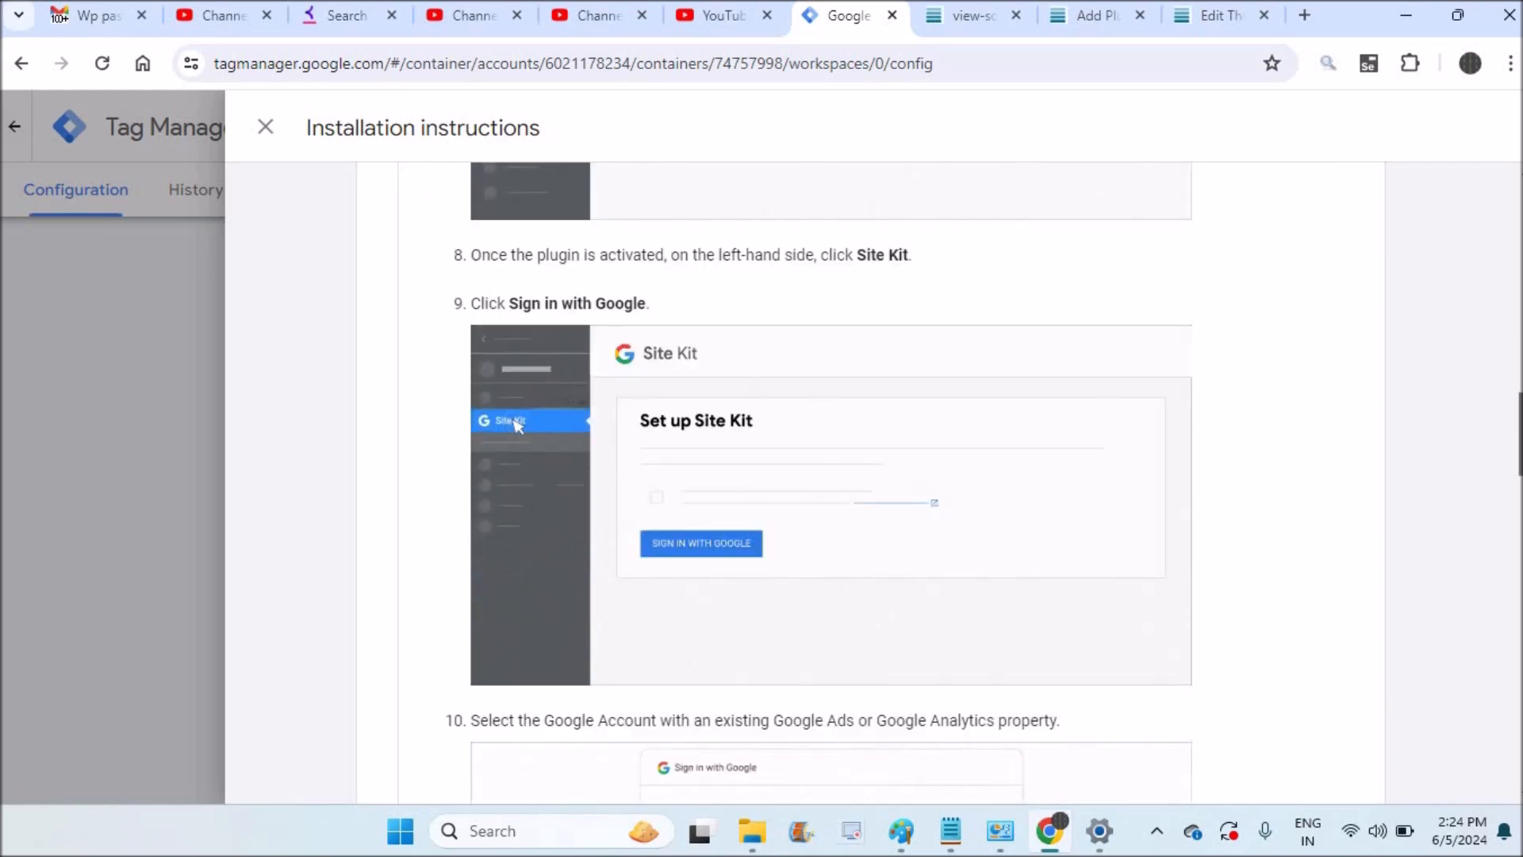
pyautogui.scroll(-3)
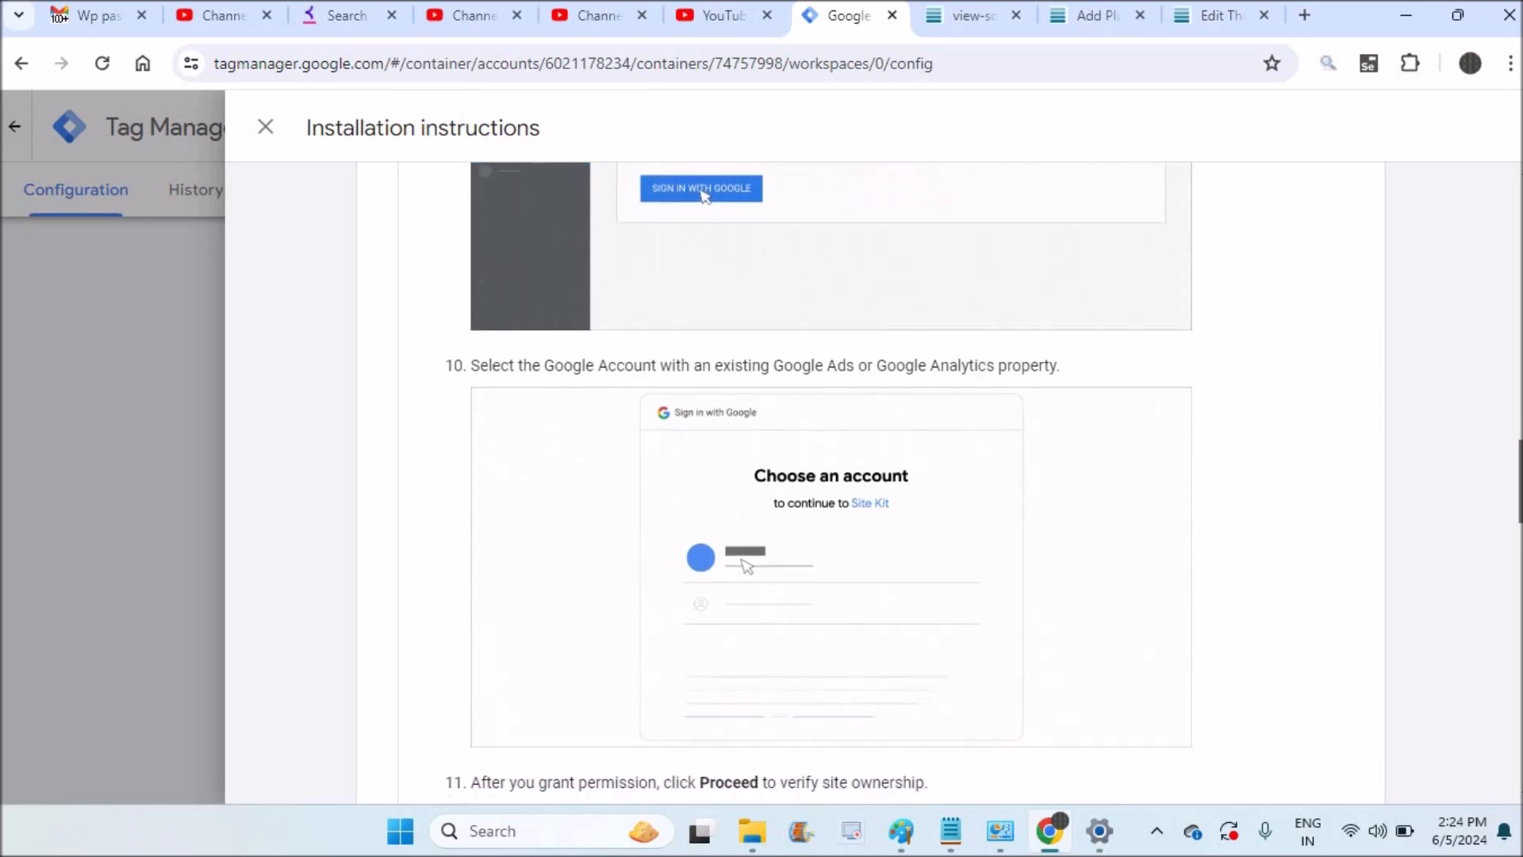
pyautogui.scroll(-3)
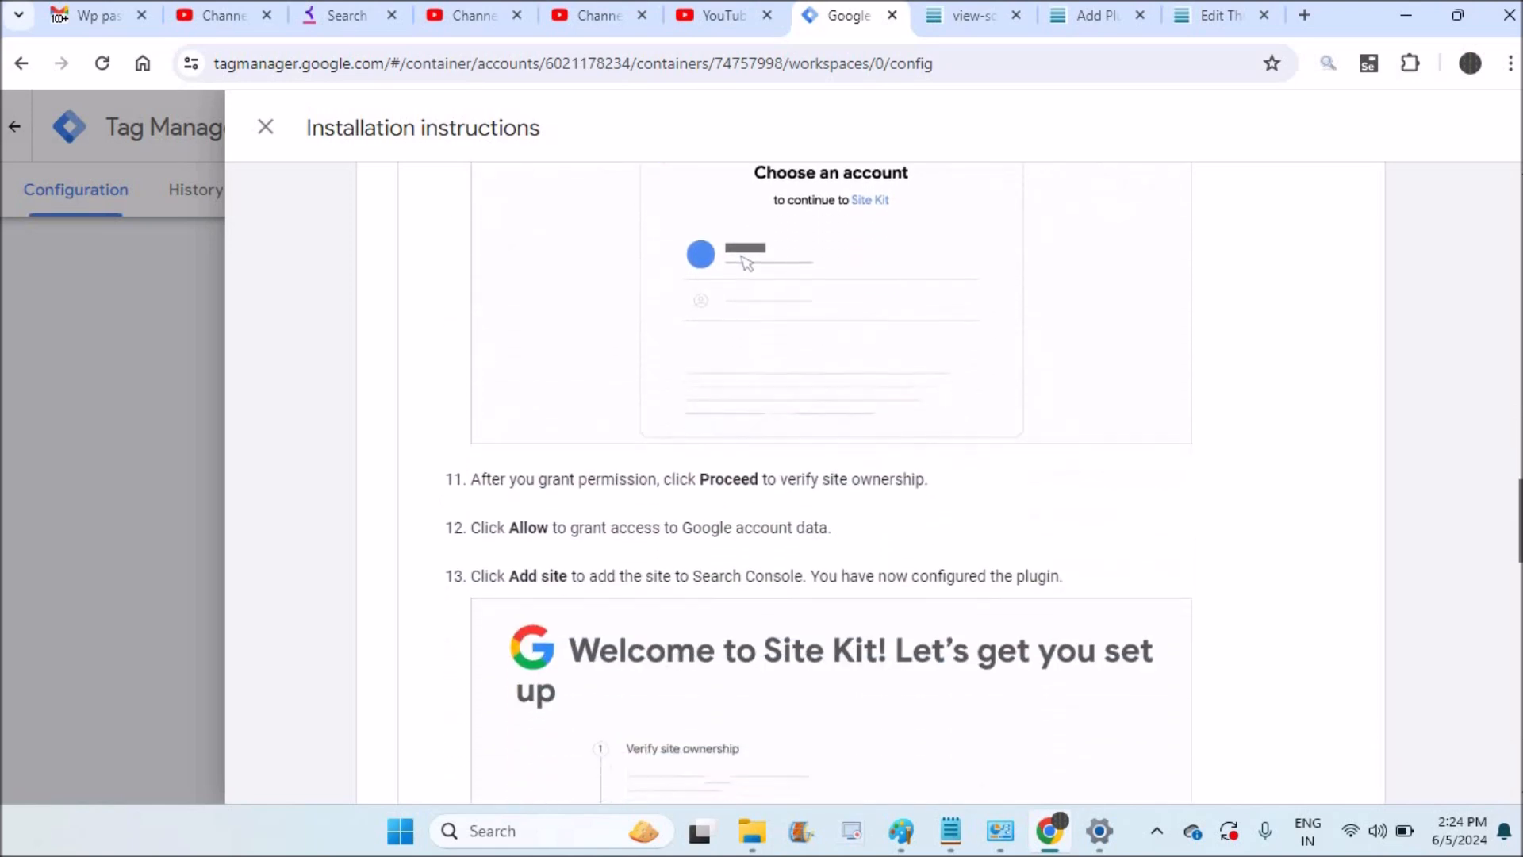
pyautogui.scroll(-3)
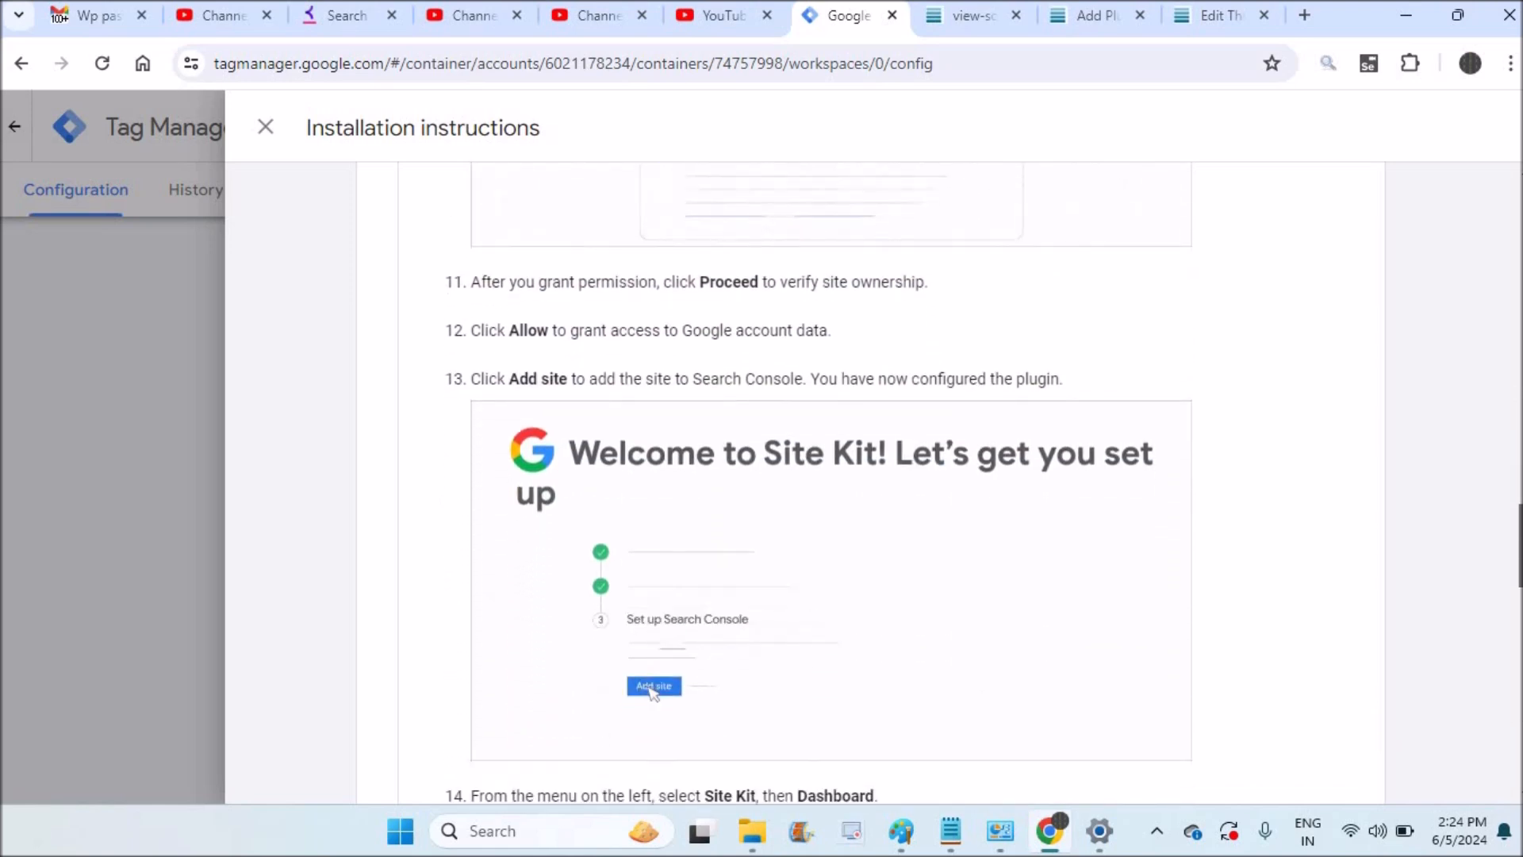
pyautogui.click(652, 685)
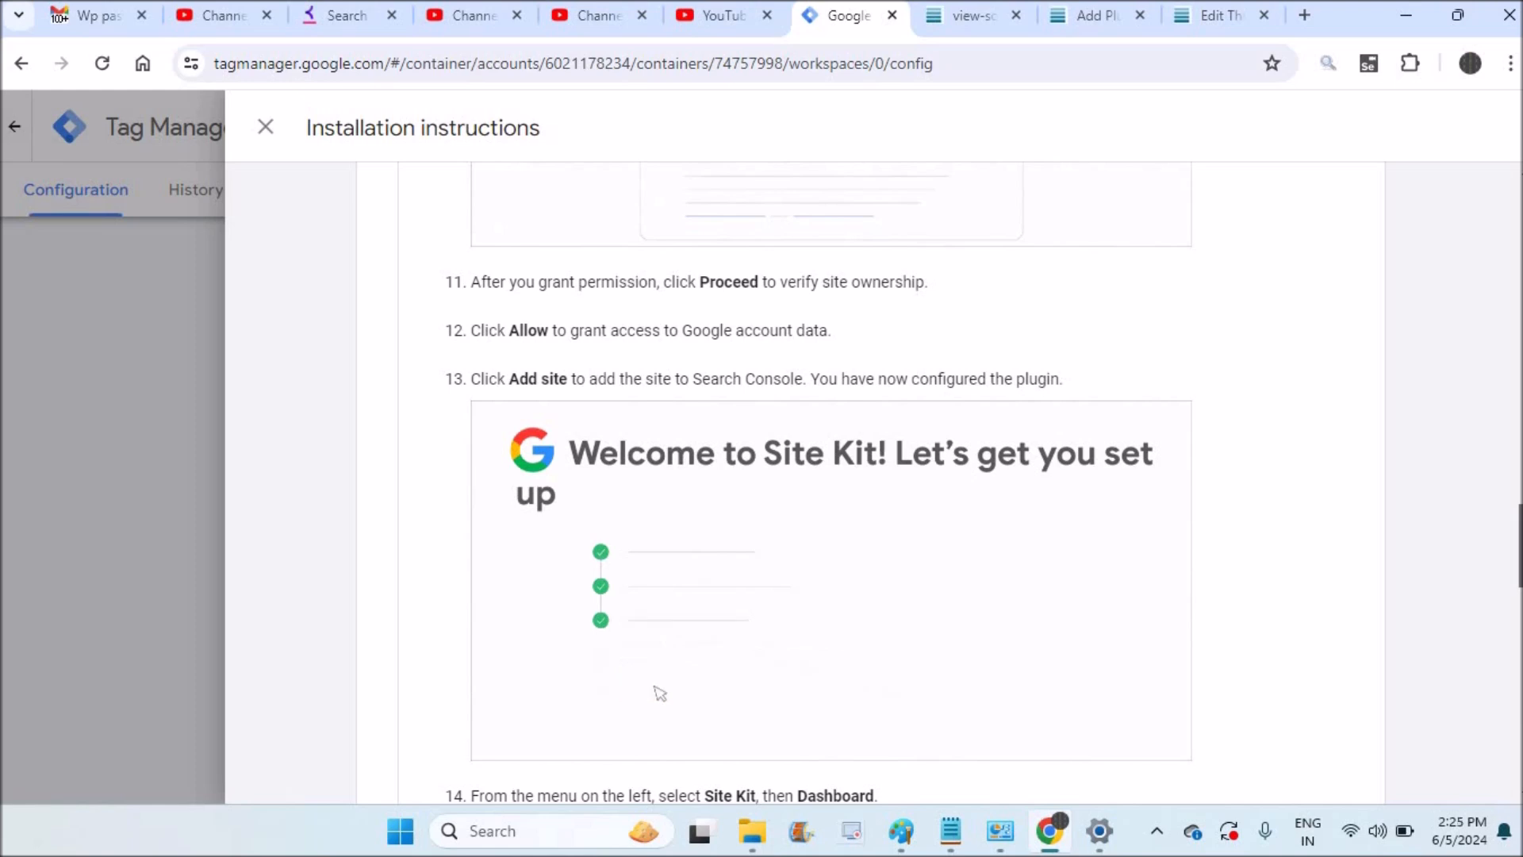
pyautogui.scroll(-3)
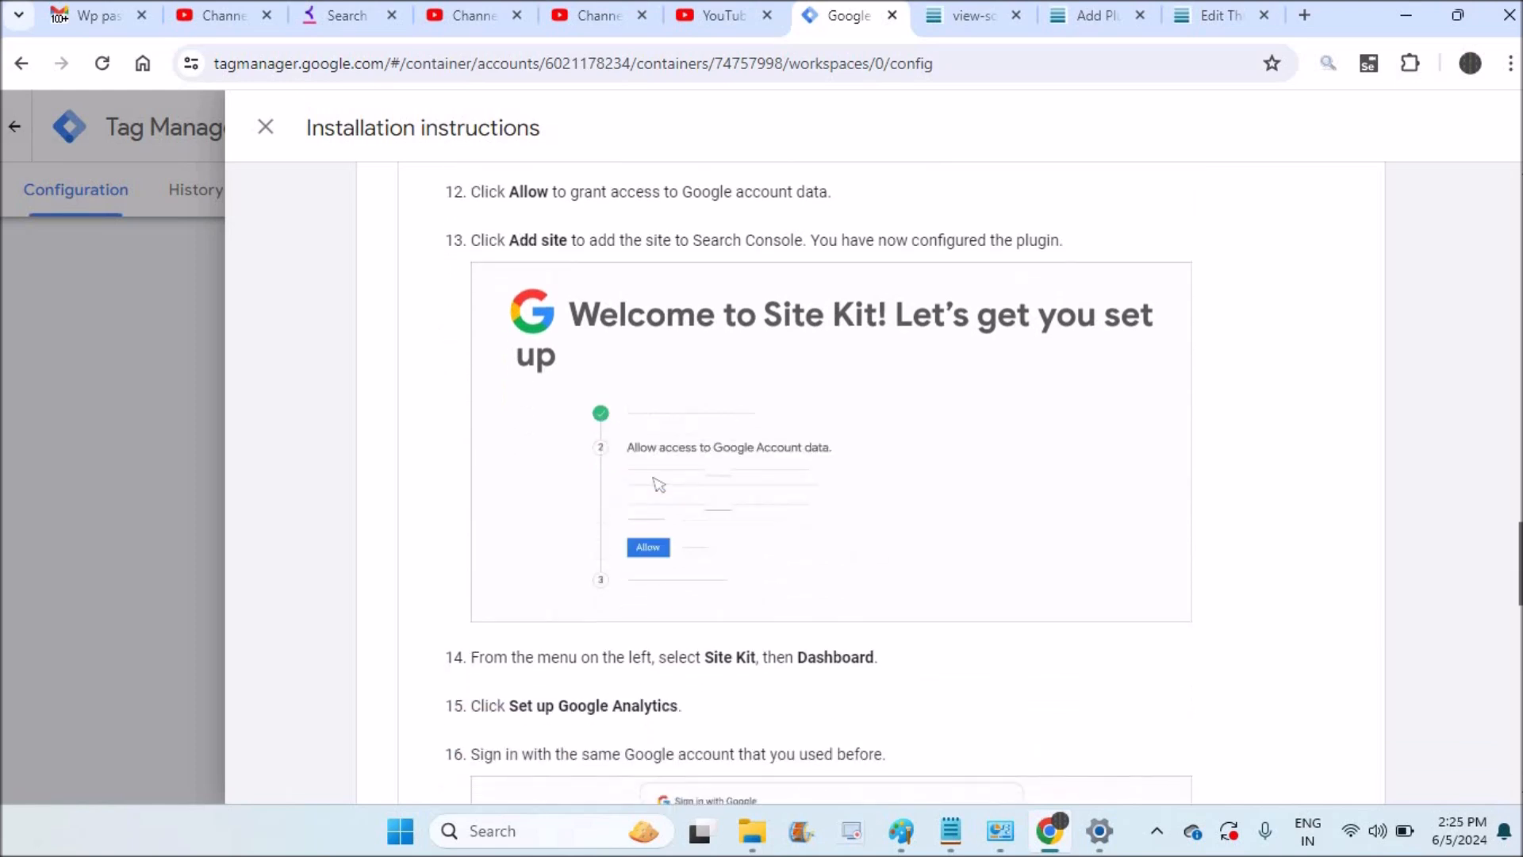
pyautogui.scroll(-3)
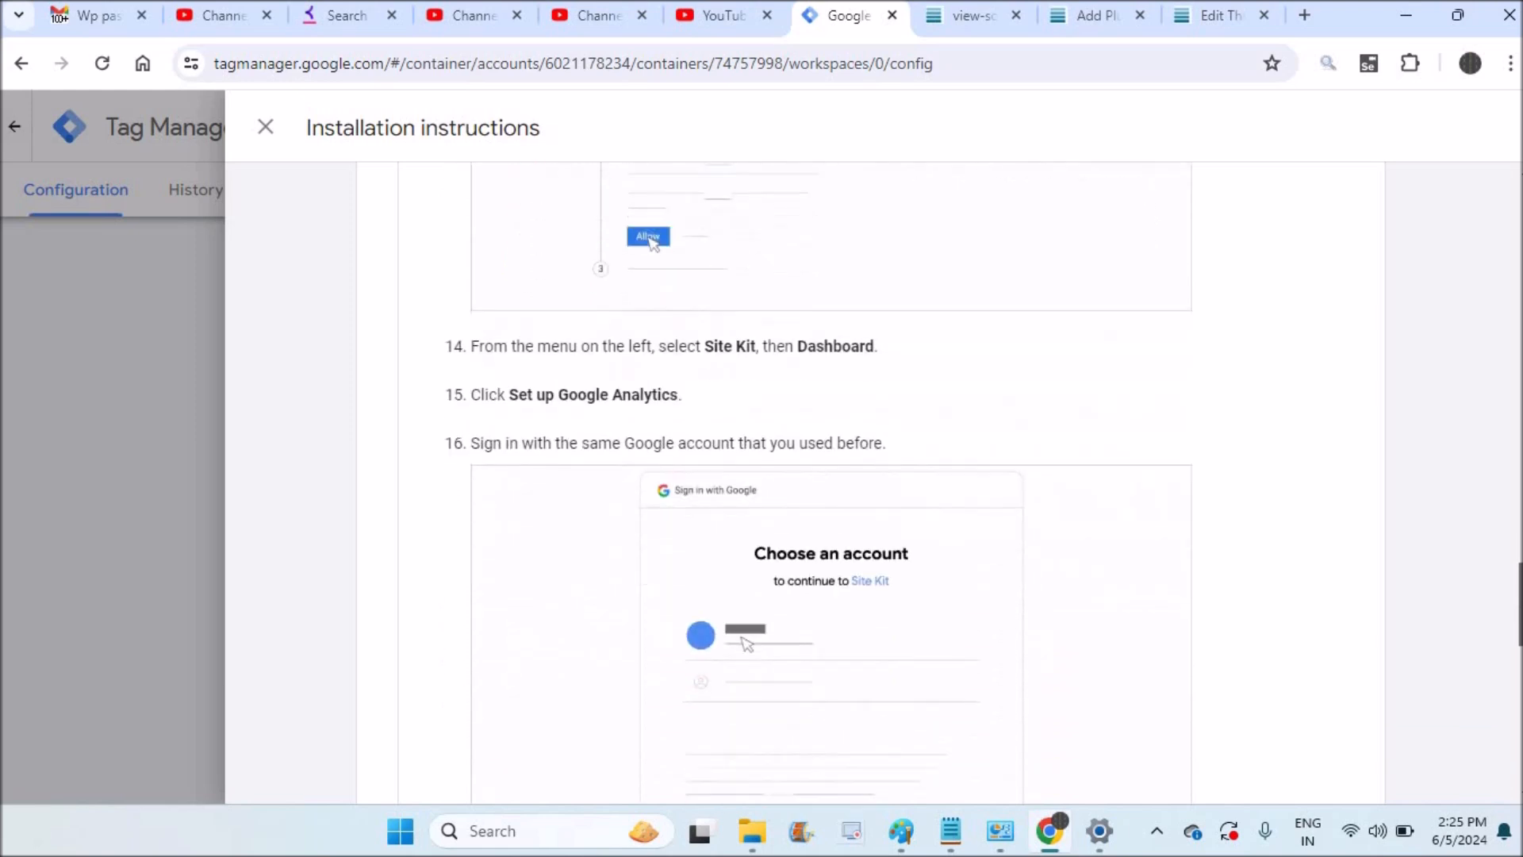
pyautogui.scroll(-3)
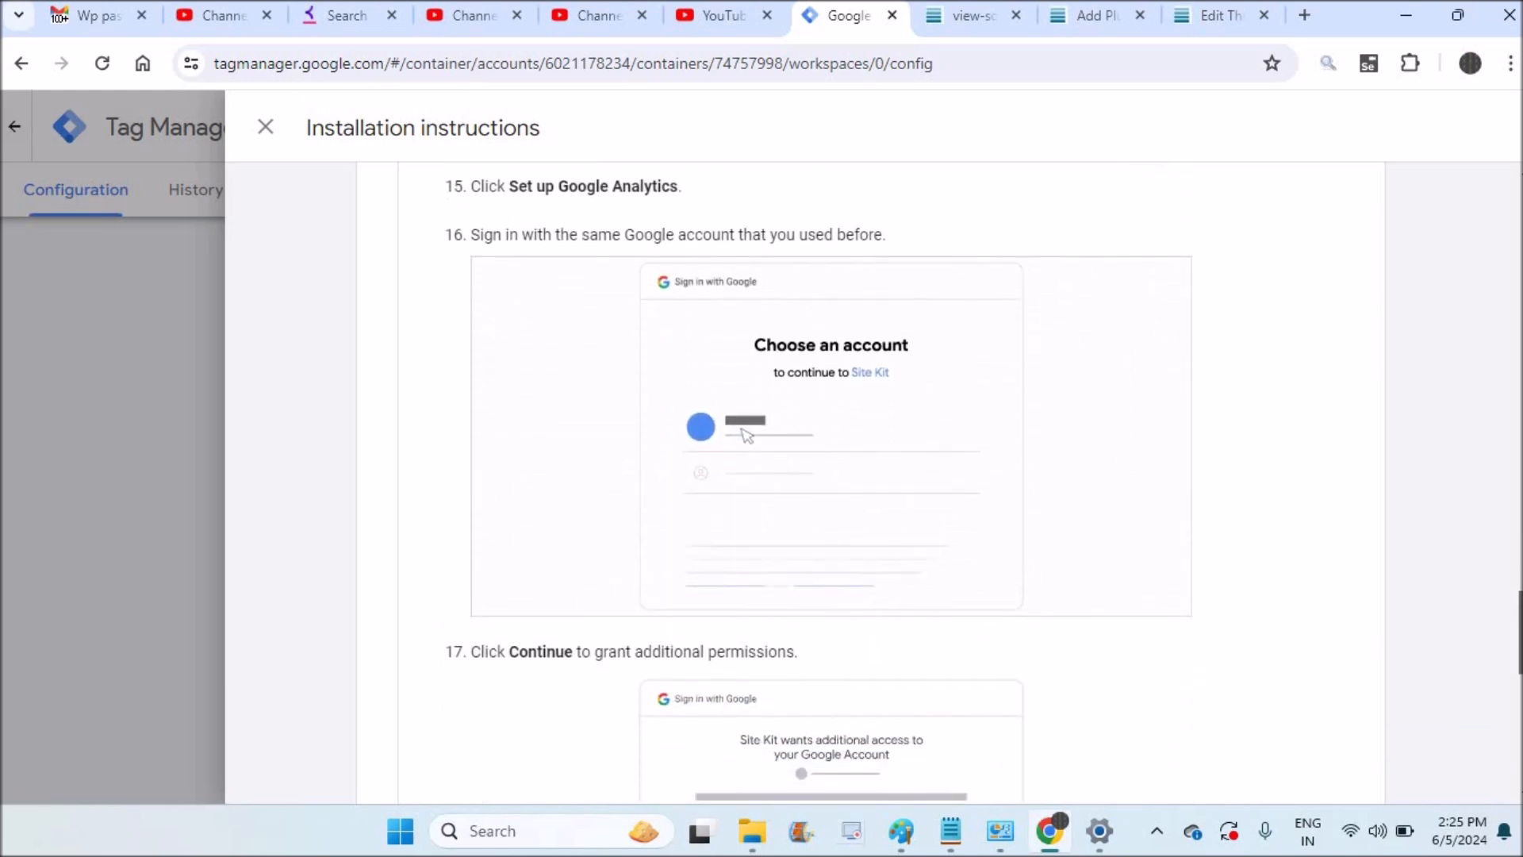
pyautogui.scroll(-3)
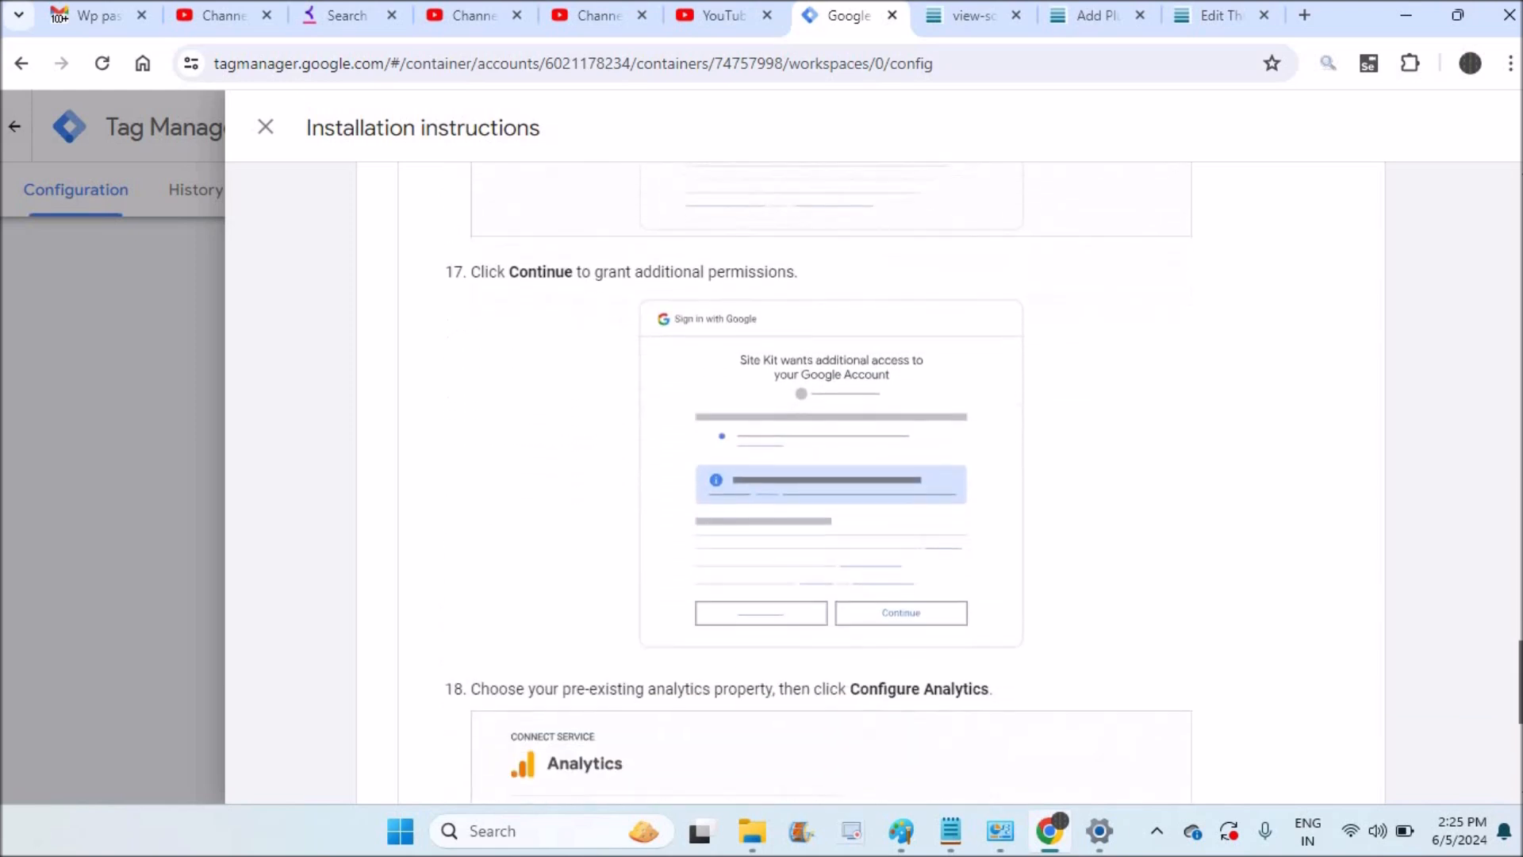
pyautogui.scroll(-3)
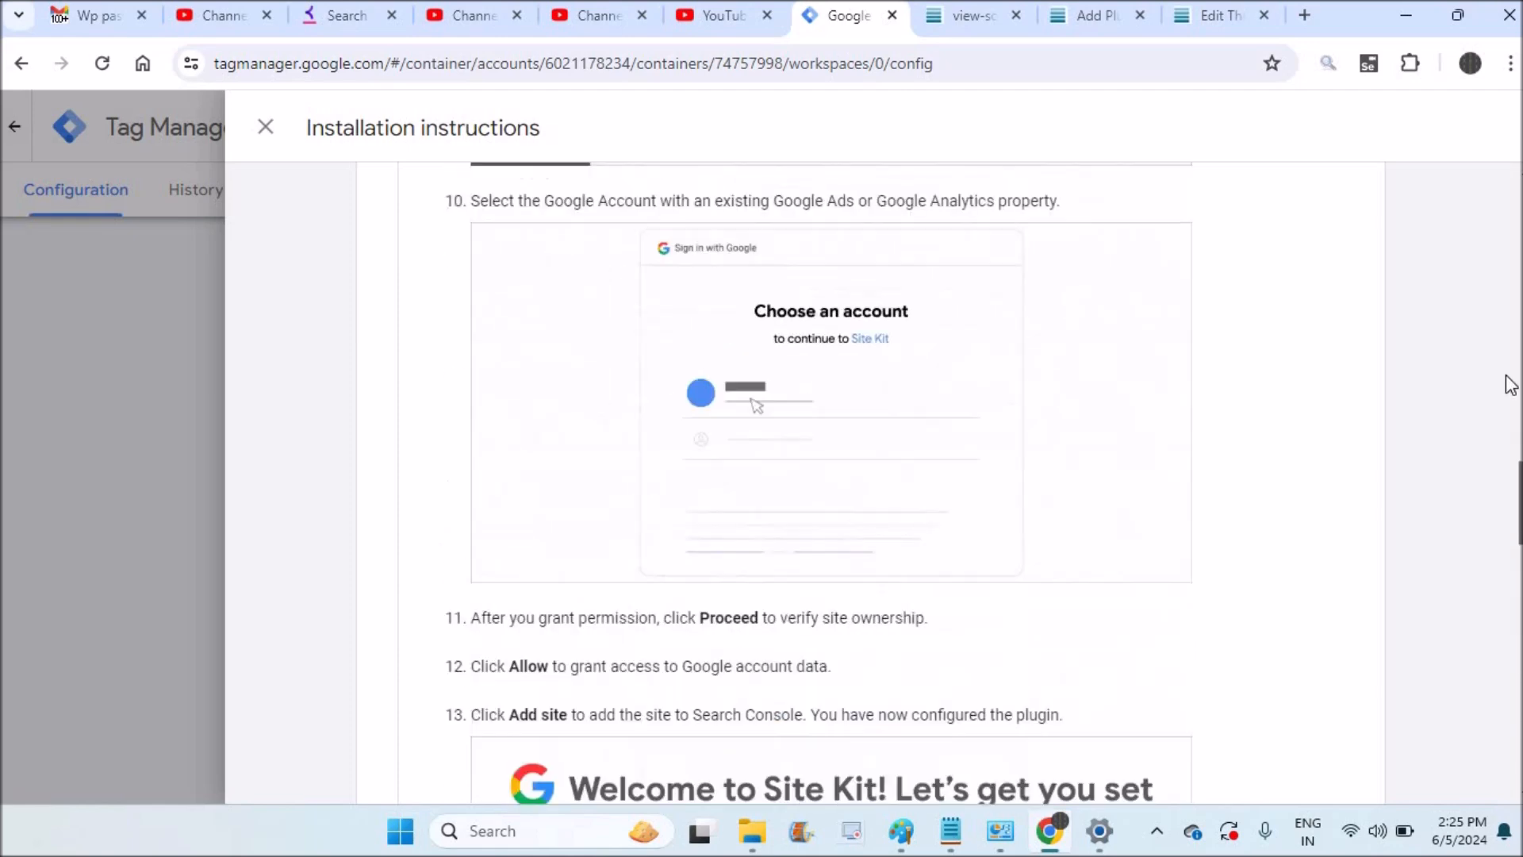
pyautogui.scroll(3)
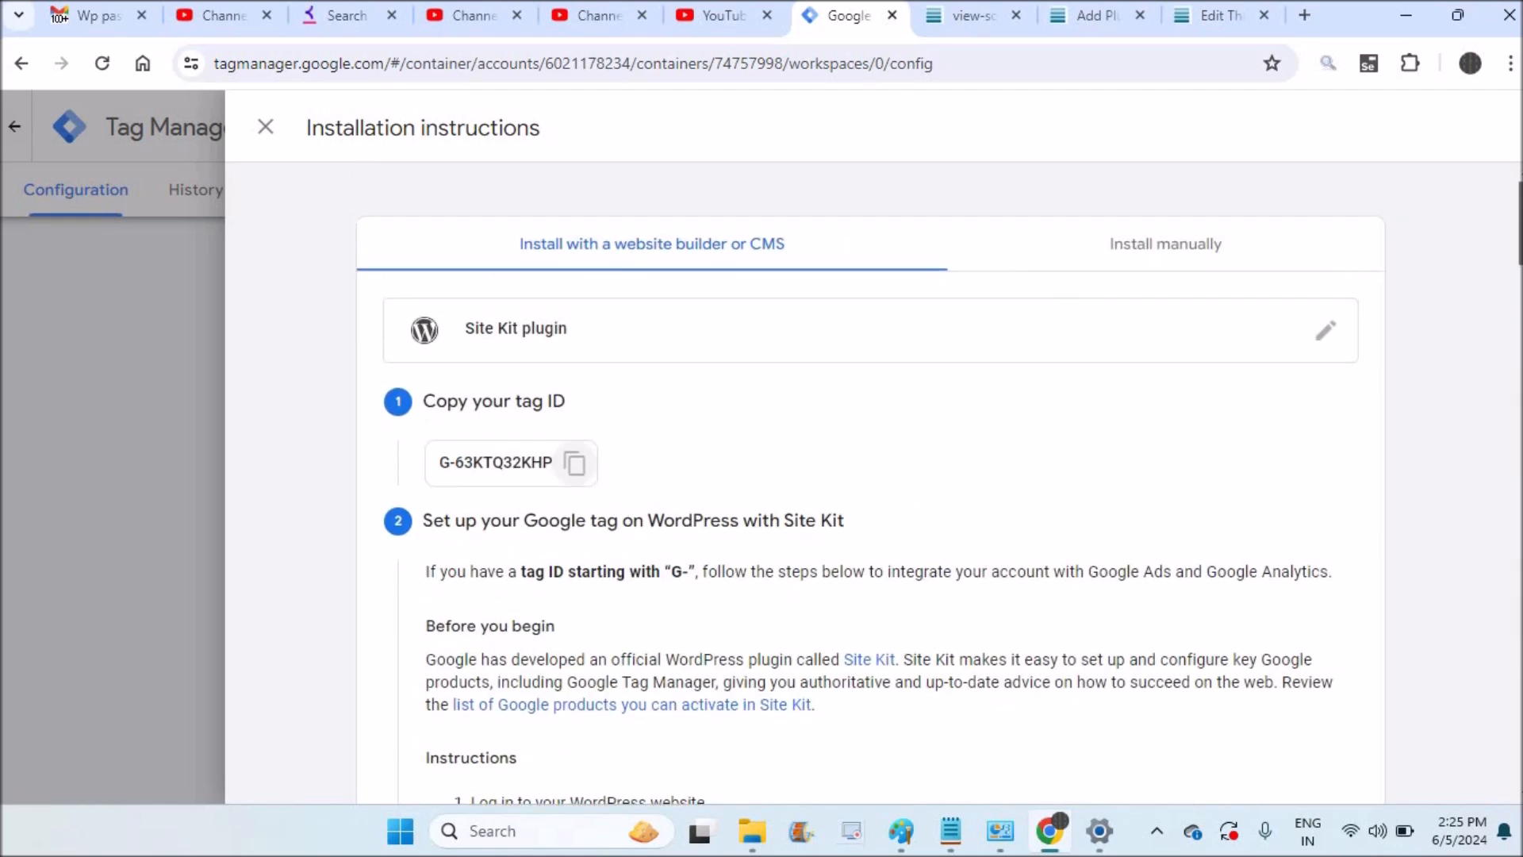